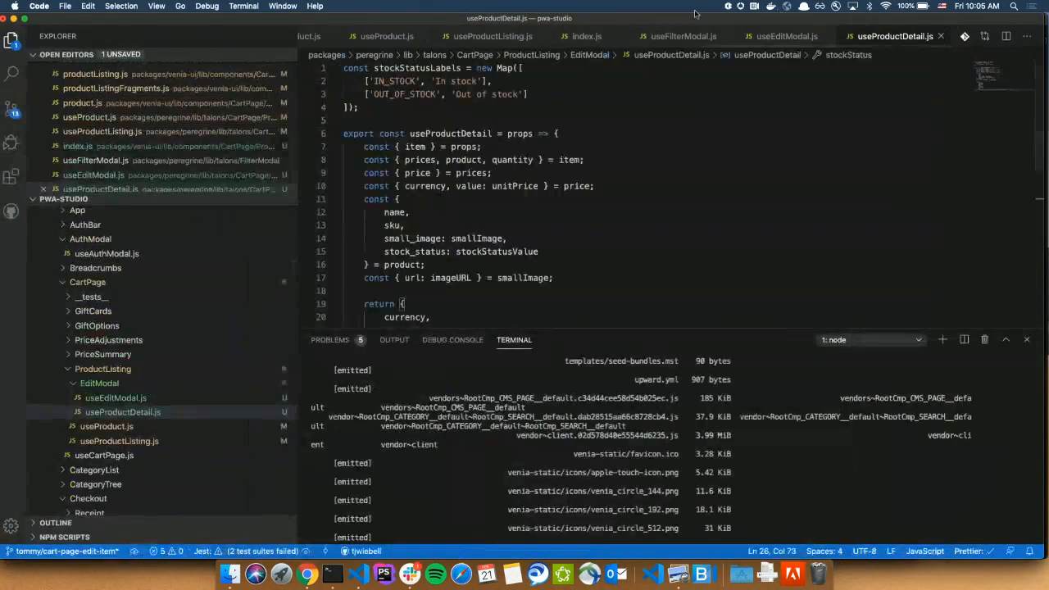
Step: Open adapter.js via quick-open 'adap' and review its InMemoryCache and persistCache setup
text(adap)
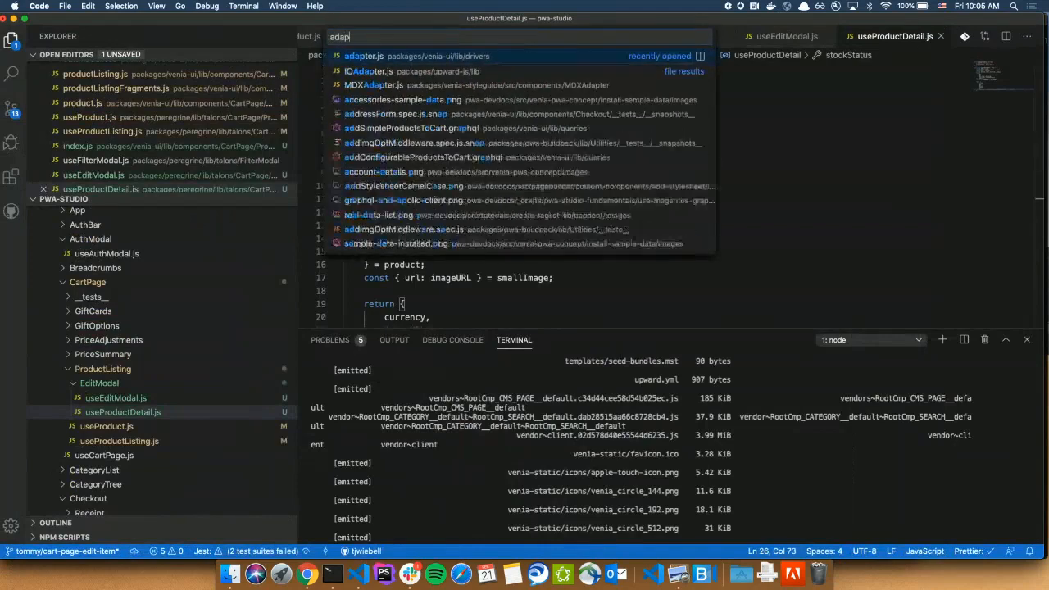
click(365, 56)
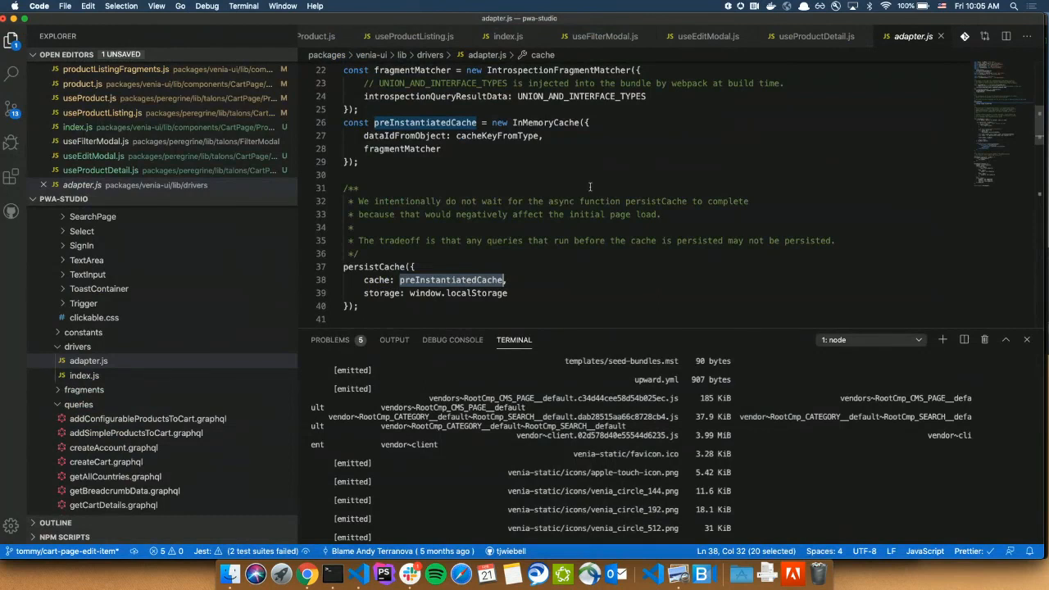
double_click(544, 121)
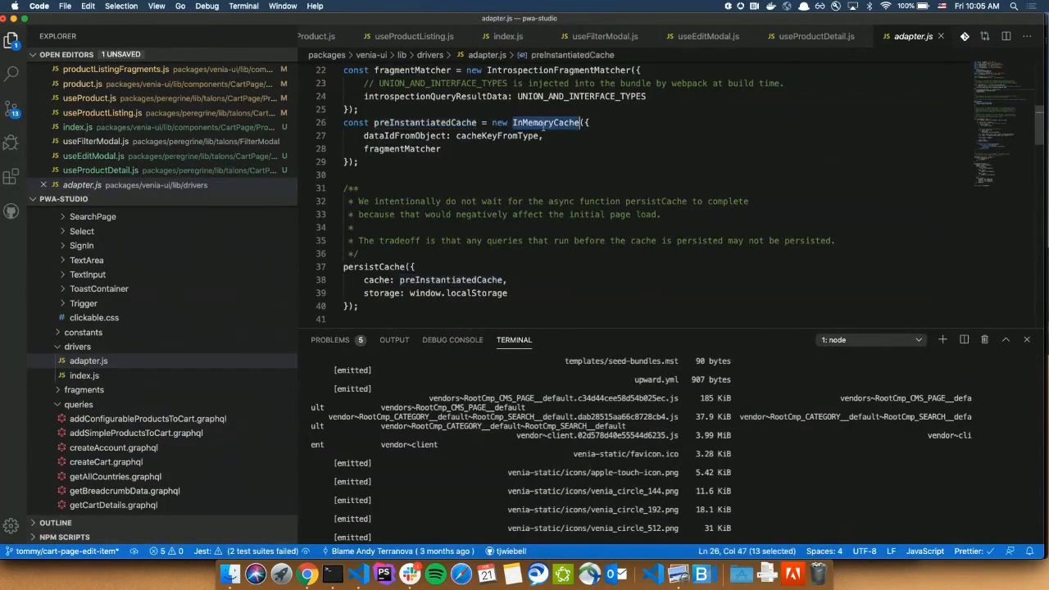
scroll(down, 3)
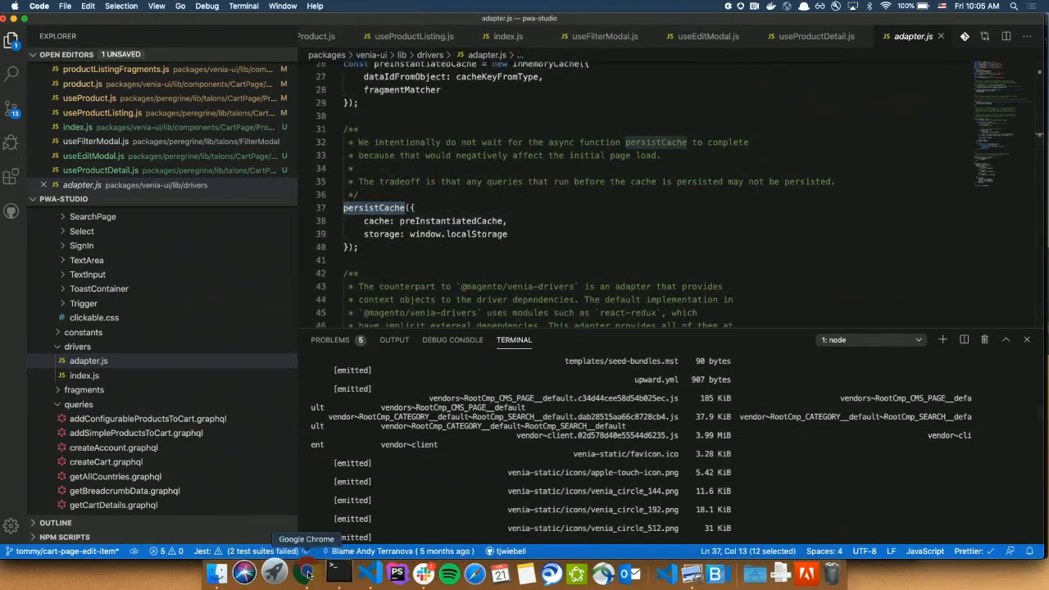
Step: Switch to Chrome's Apollo DevTools panel and show the Cache entries for the cart page
click(307, 573)
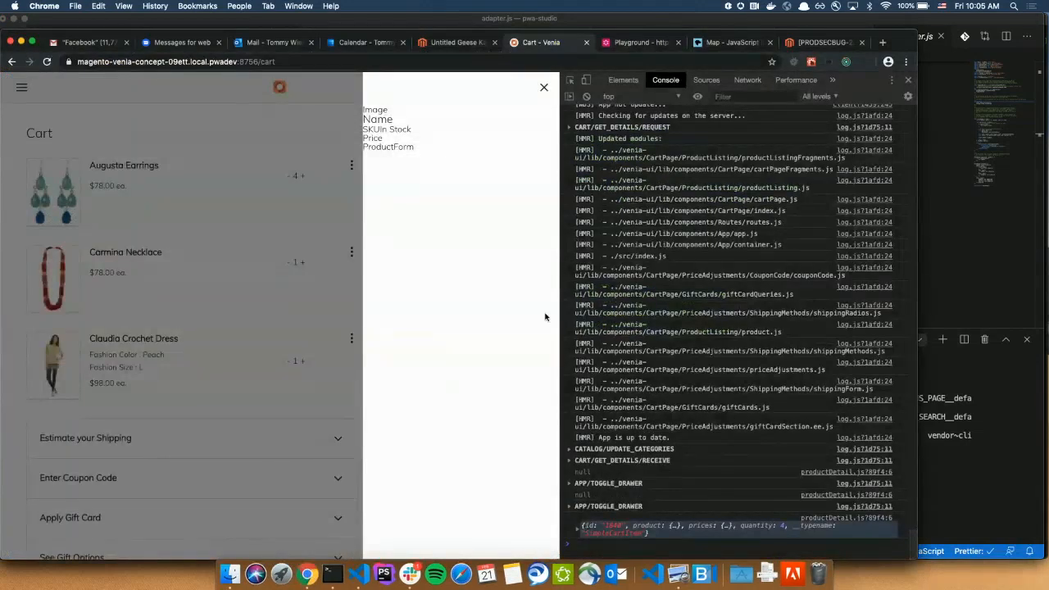
click(832, 79)
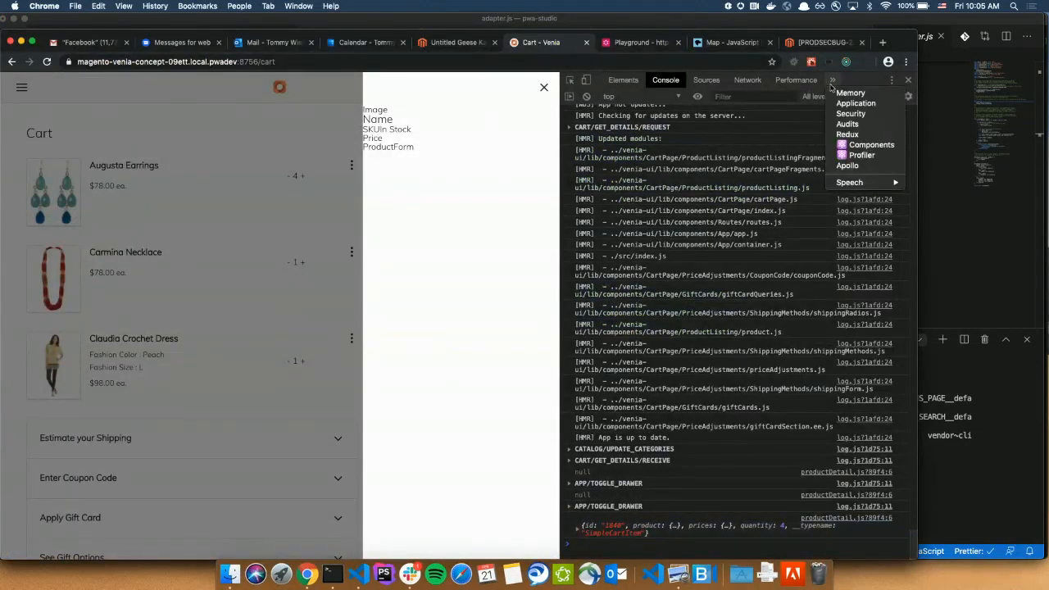
click(847, 166)
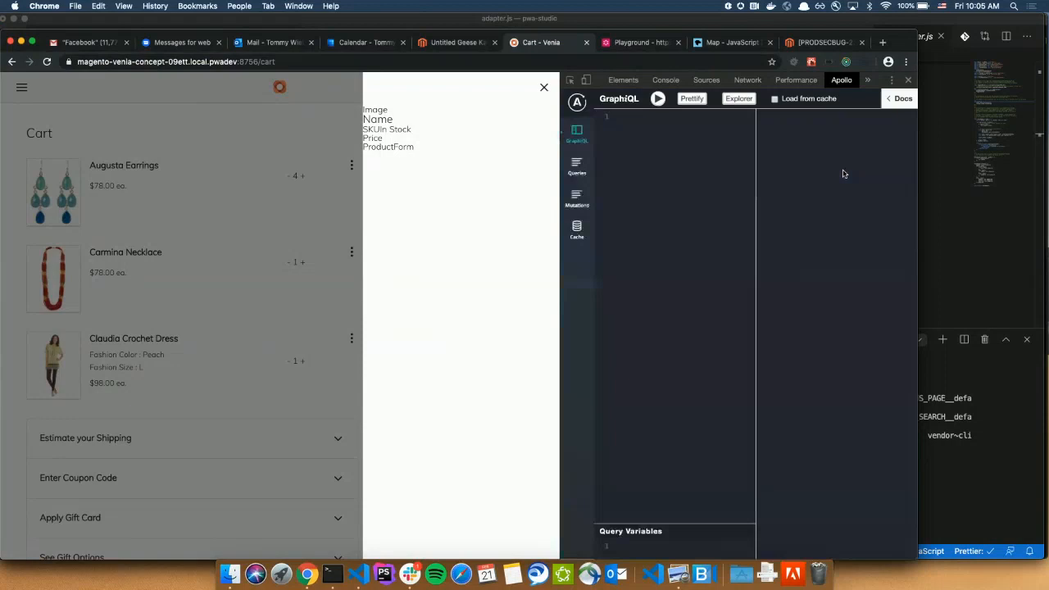
mouse_move(706, 197)
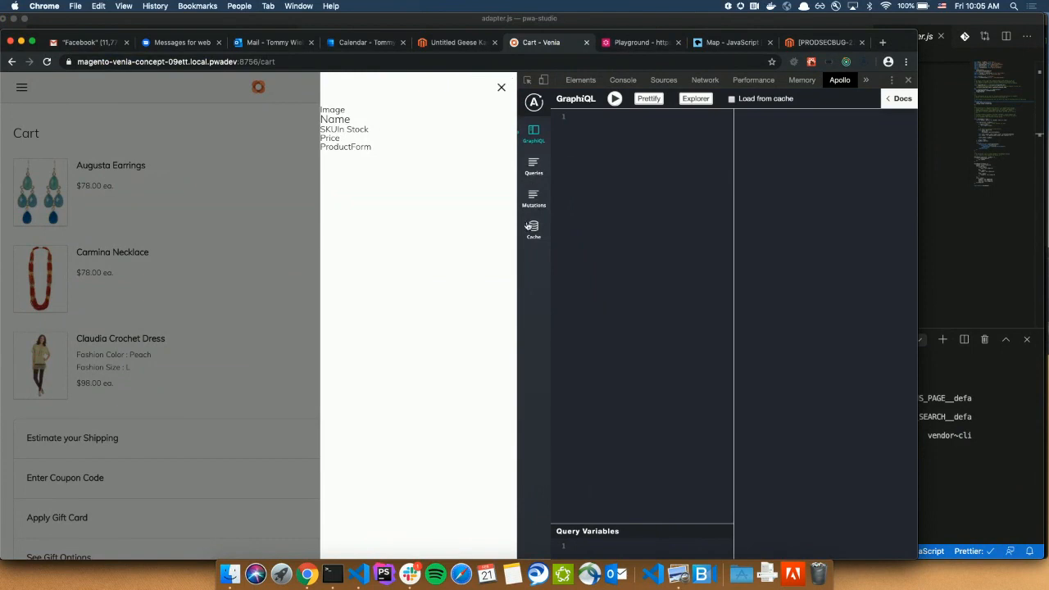
click(534, 229)
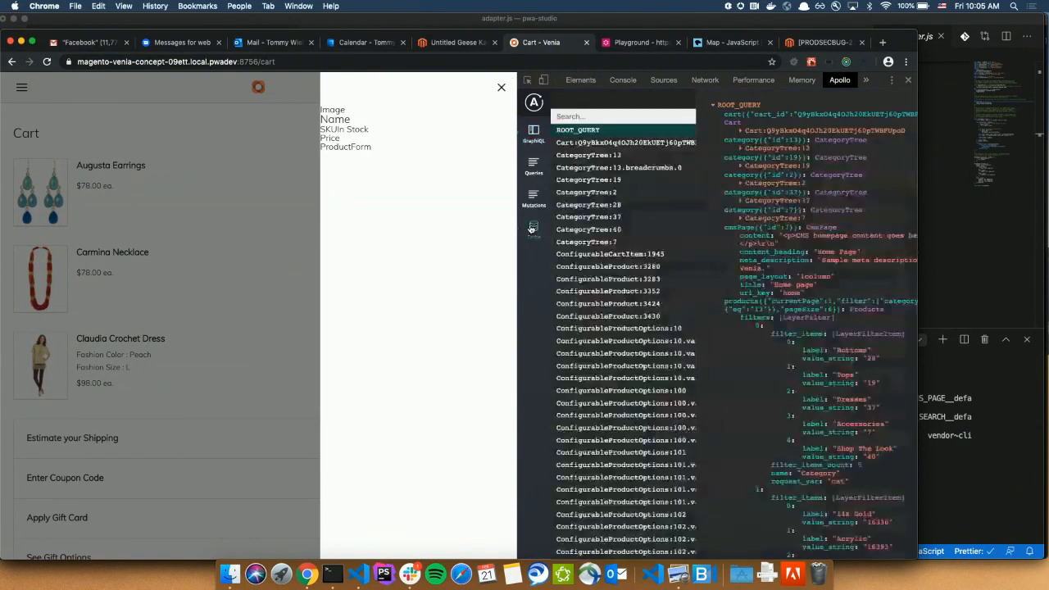
click(532, 229)
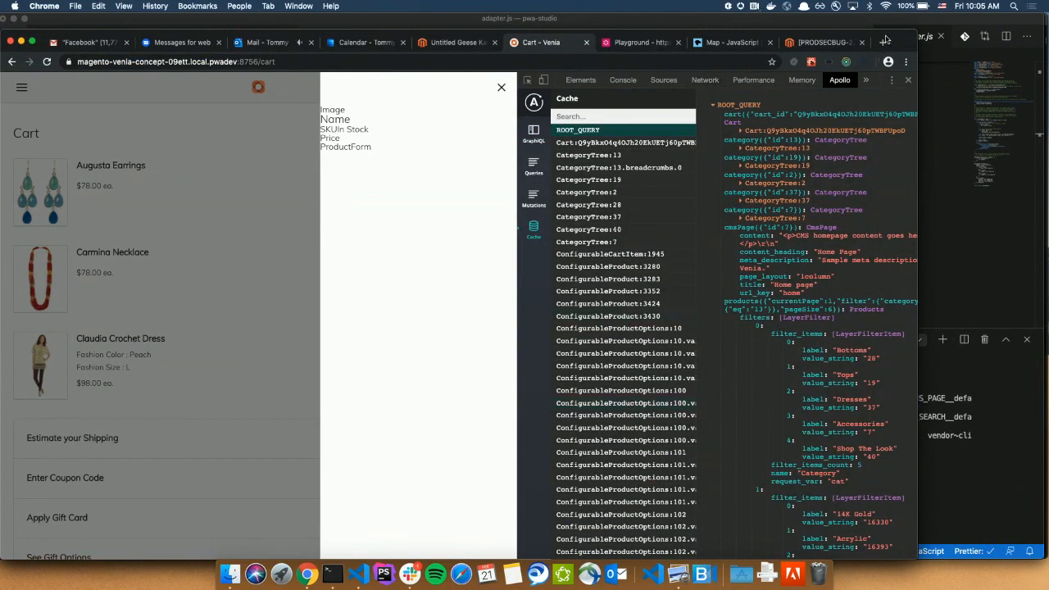
click(880, 42)
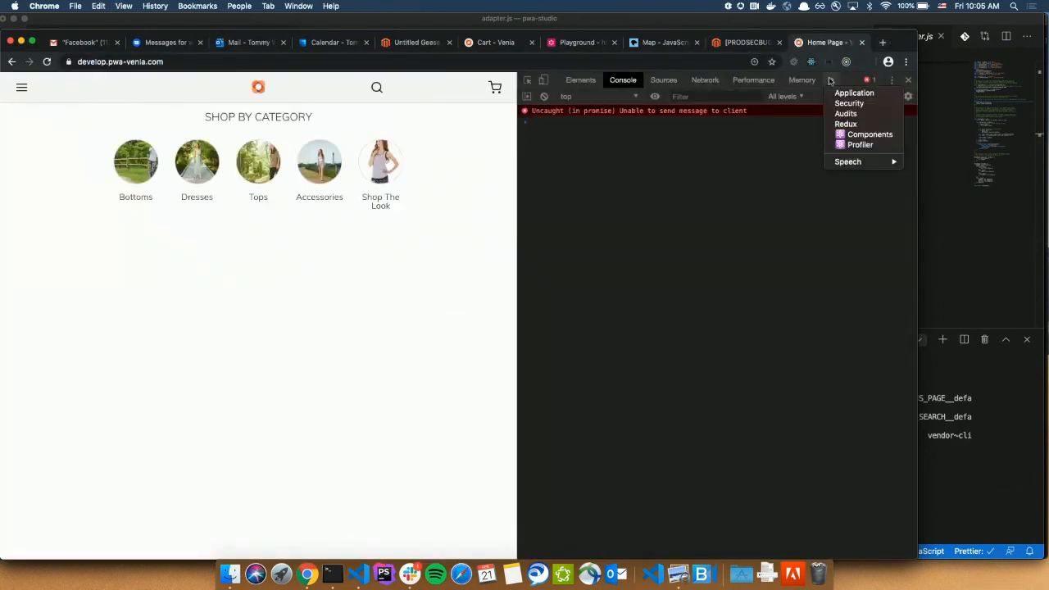
mouse_move(860, 144)
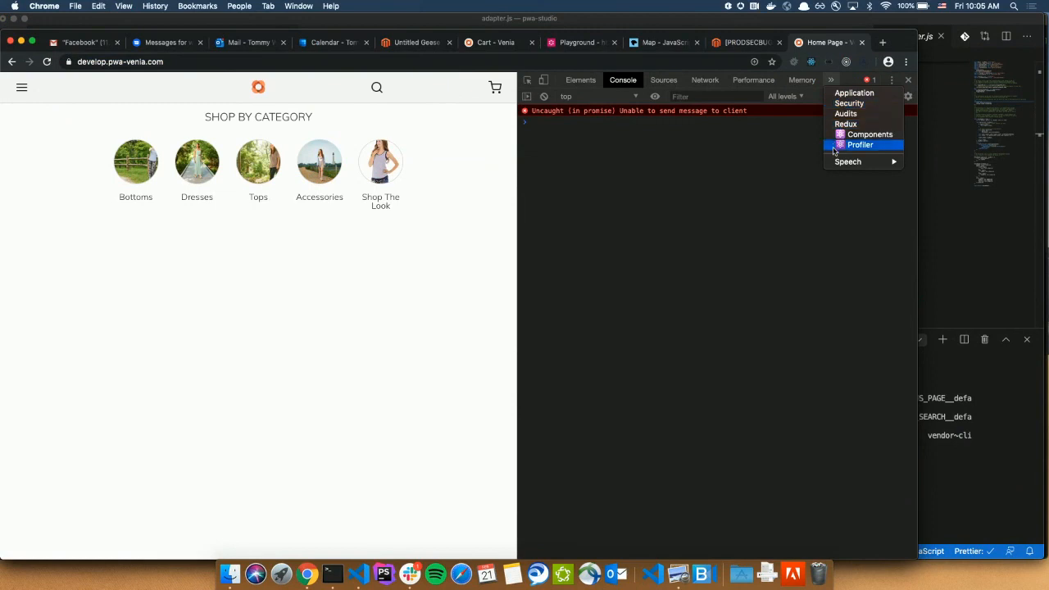
mouse_move(655, 298)
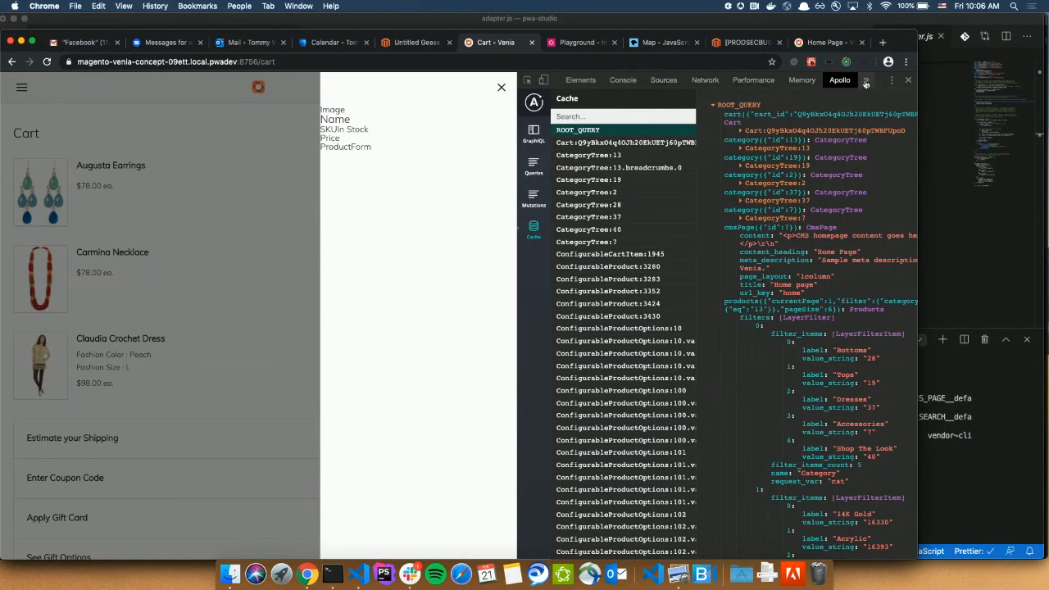
Step: Show the apollo-cache-persist local storage entry in the Application panel and scroll its records
click(861, 78)
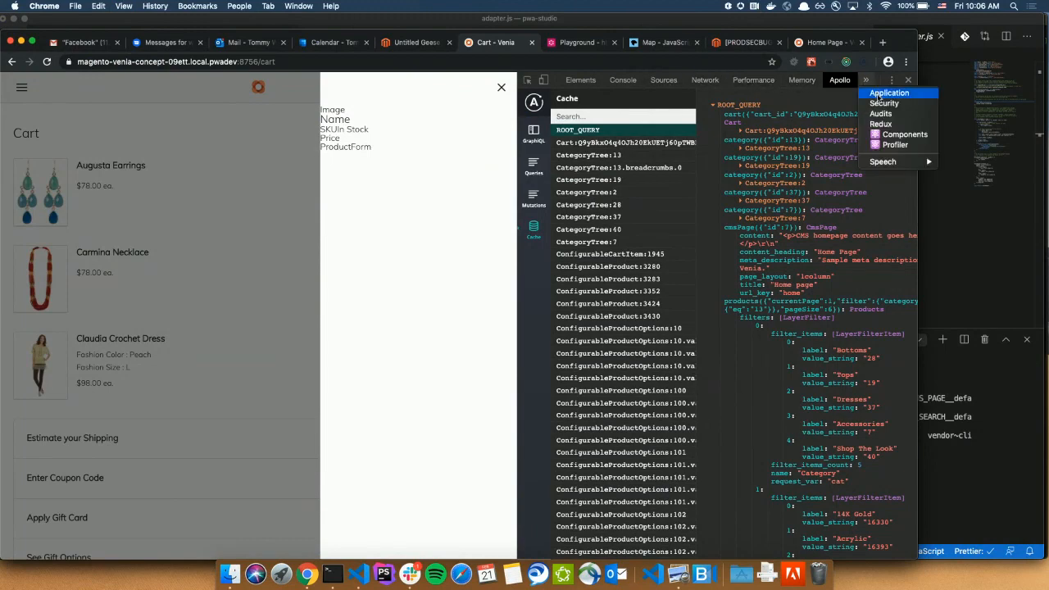
click(890, 92)
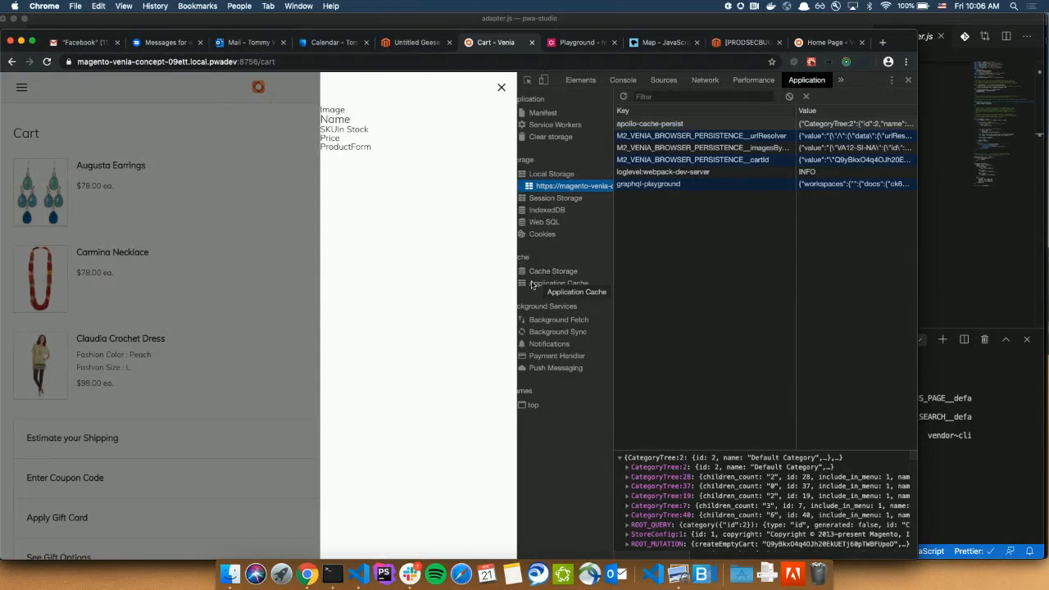
click(649, 124)
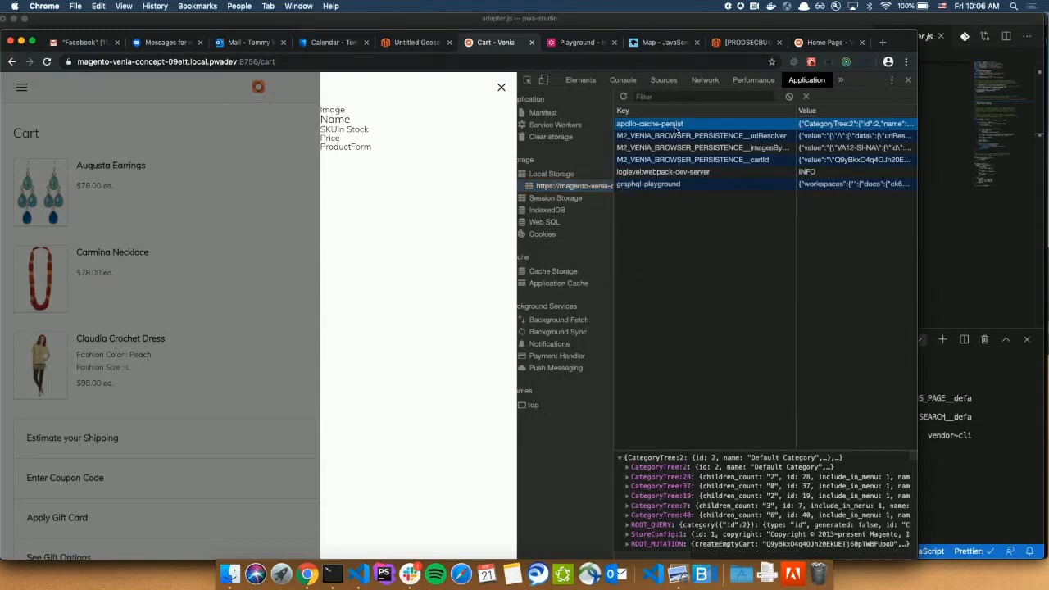
scroll(down, 3)
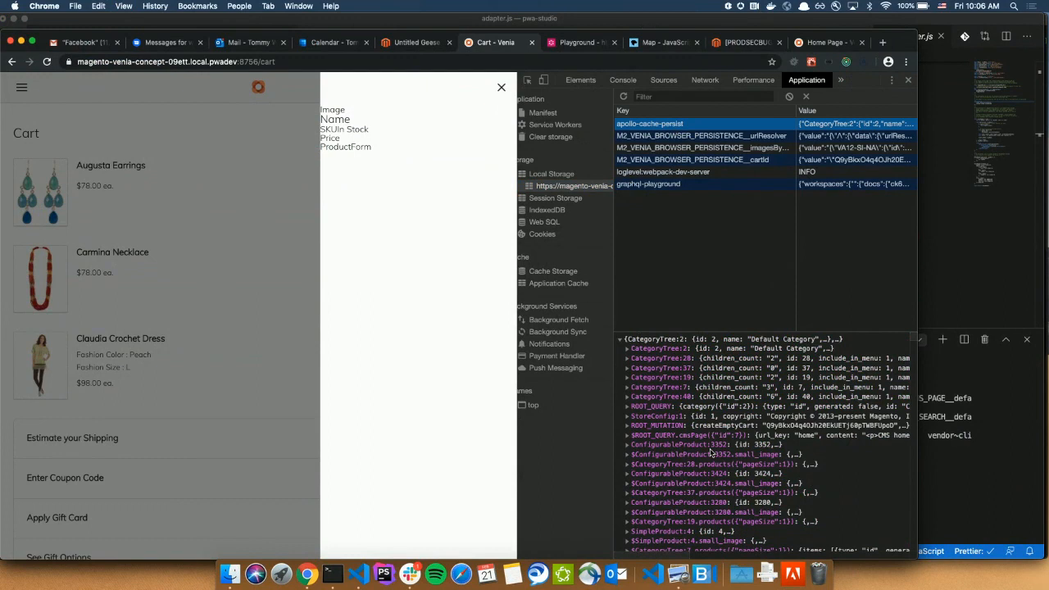
mouse_move(770, 337)
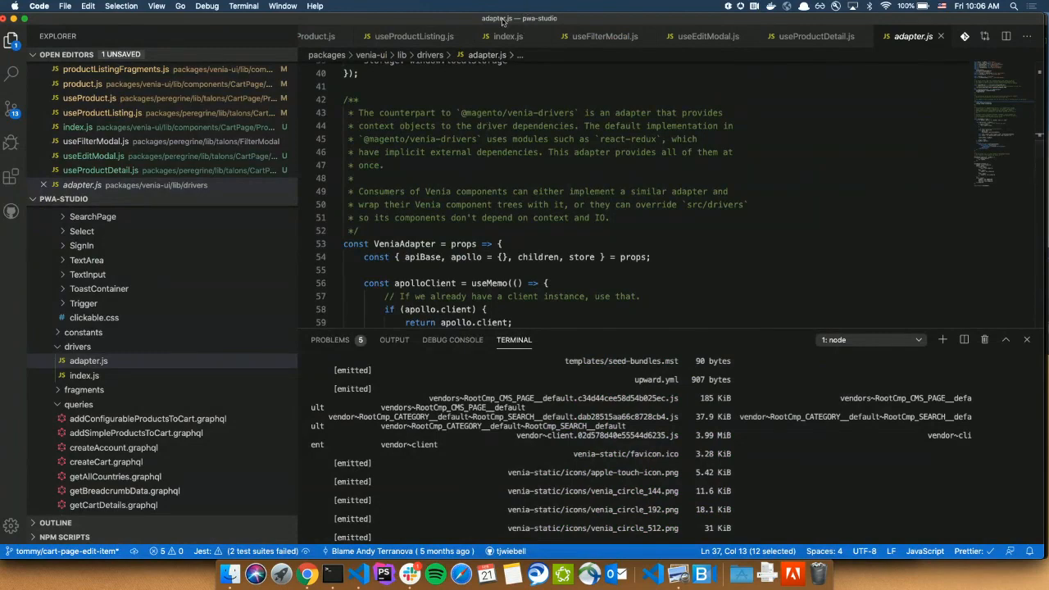
mouse_move(283, 572)
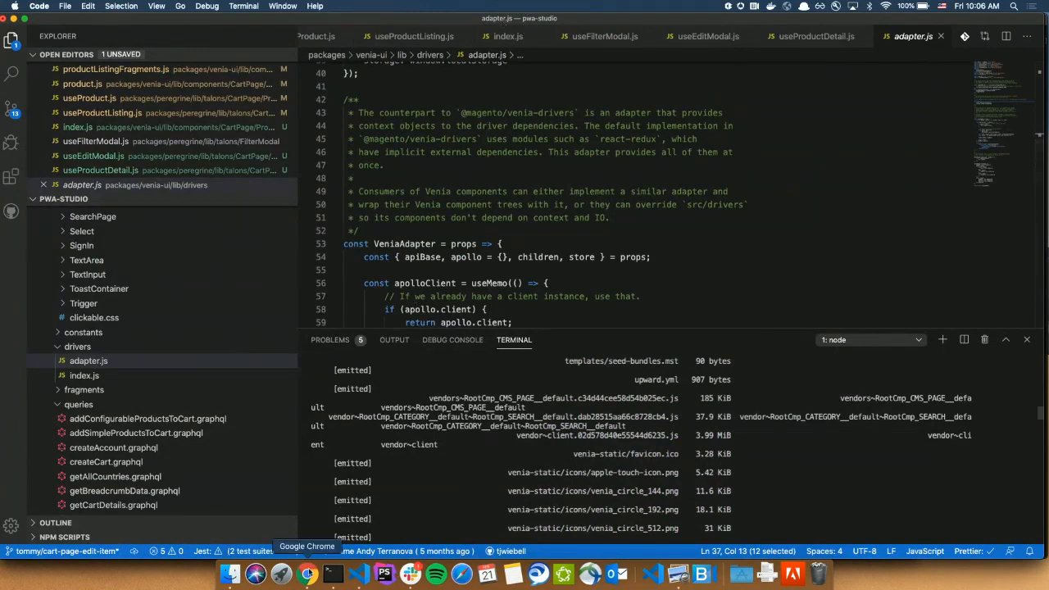
Step: Bring Chrome forward to expand the persisted cache's ROOT_MUTATION records, including createEmptyCart
click(307, 574)
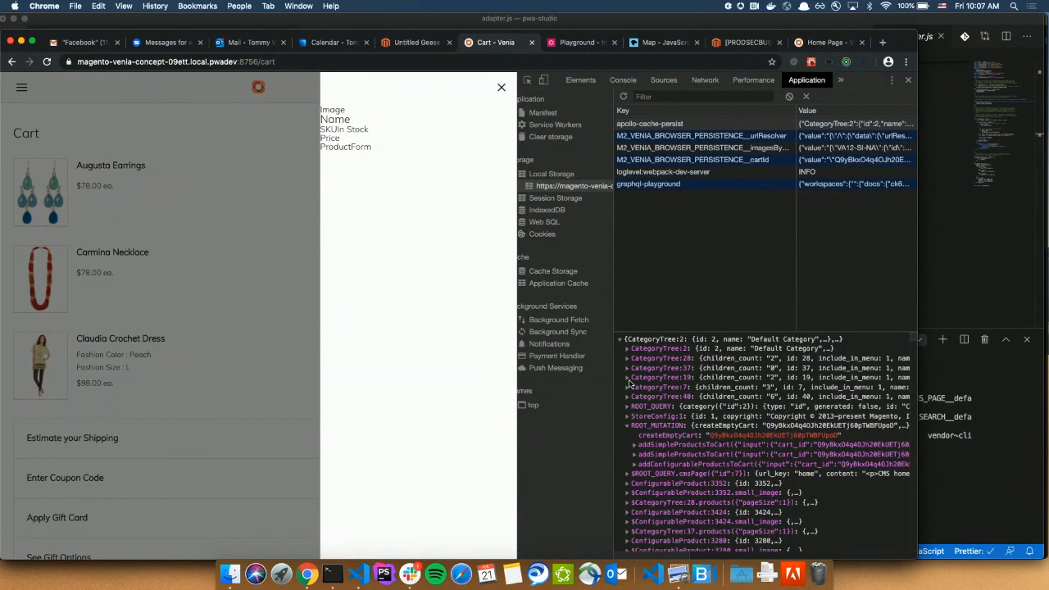
mouse_move(357, 311)
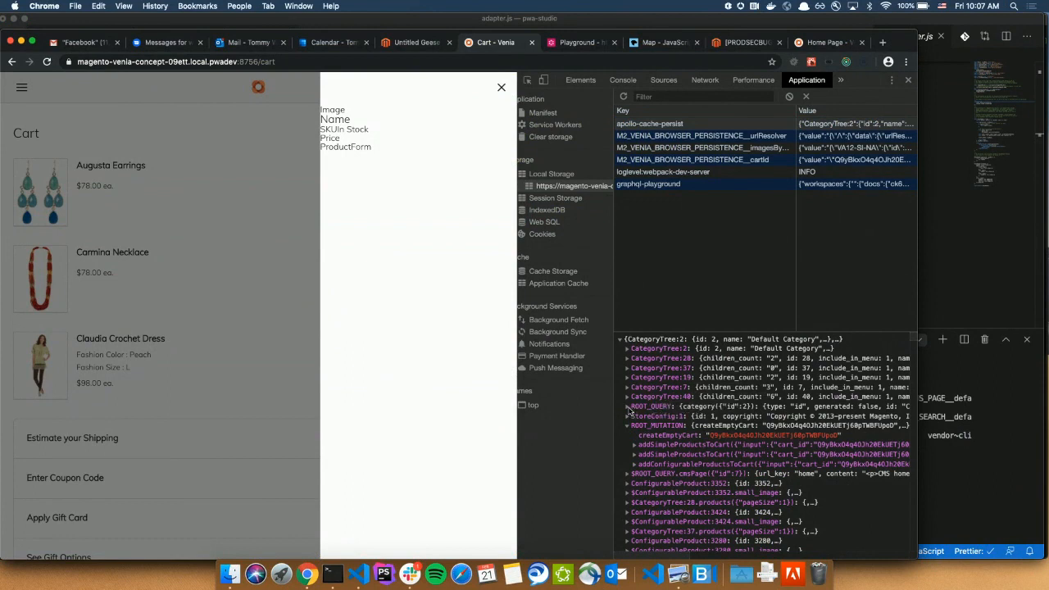
Step: Finish in the Application panel and return to VS Code with adapter.js
click(629, 406)
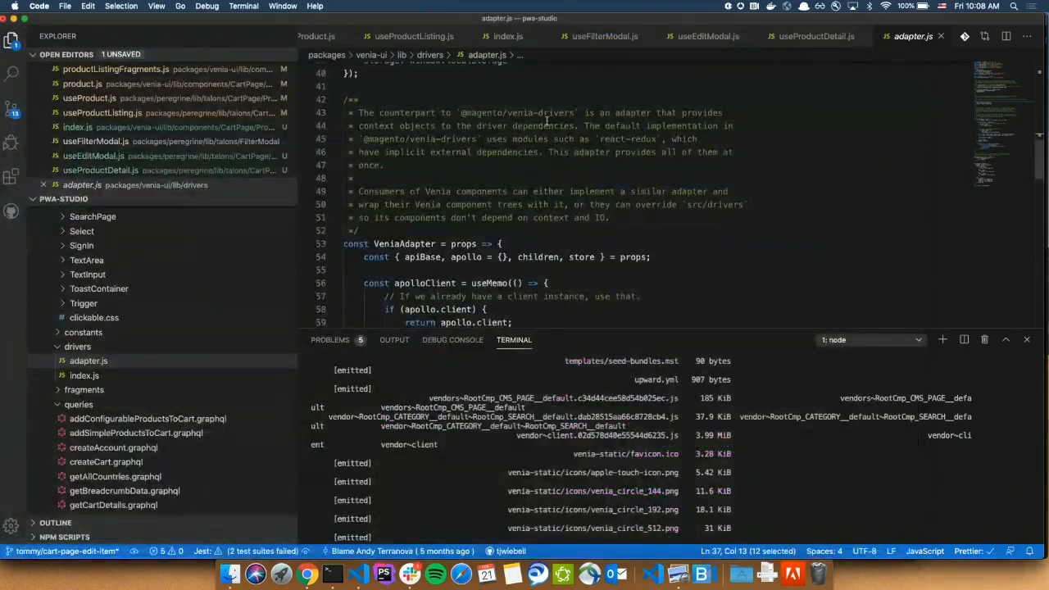
Step: Open useAuthModal.js via 'useau', then authModal.js via 'auth', and scroll through the component
text(useau)
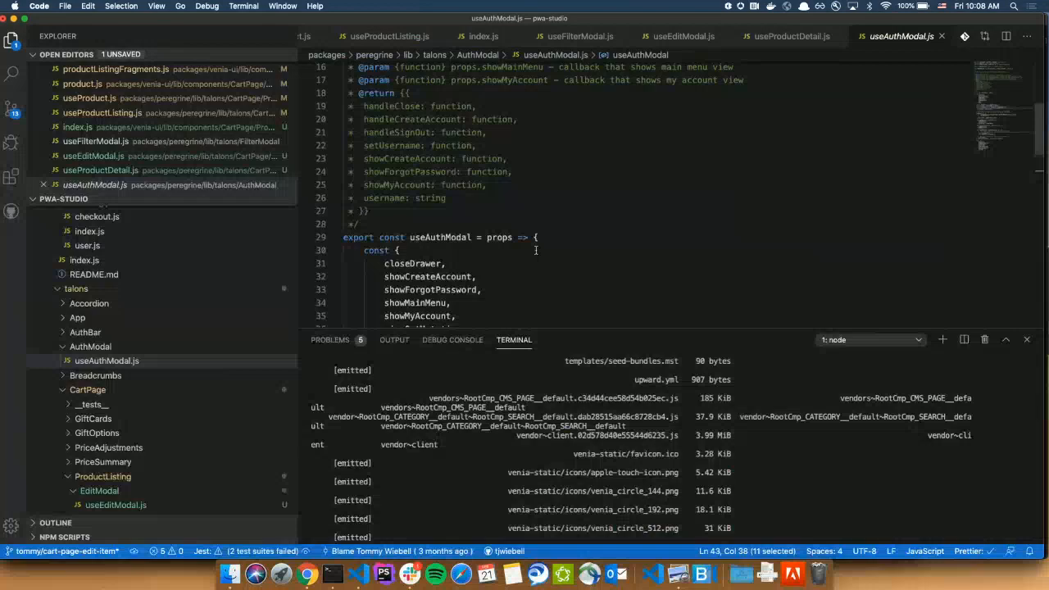
text(auth)
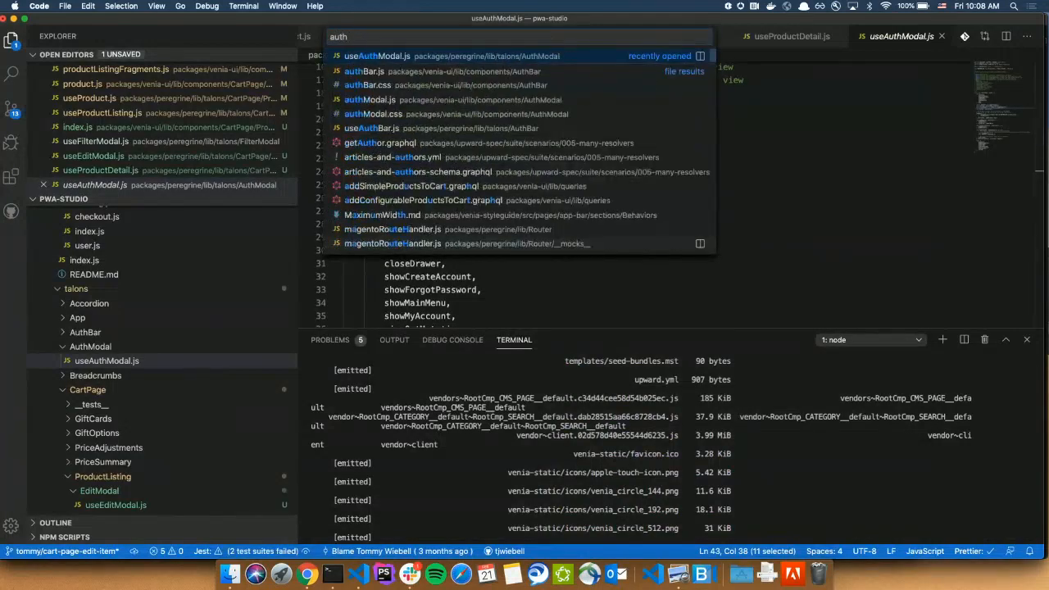
click(369, 99)
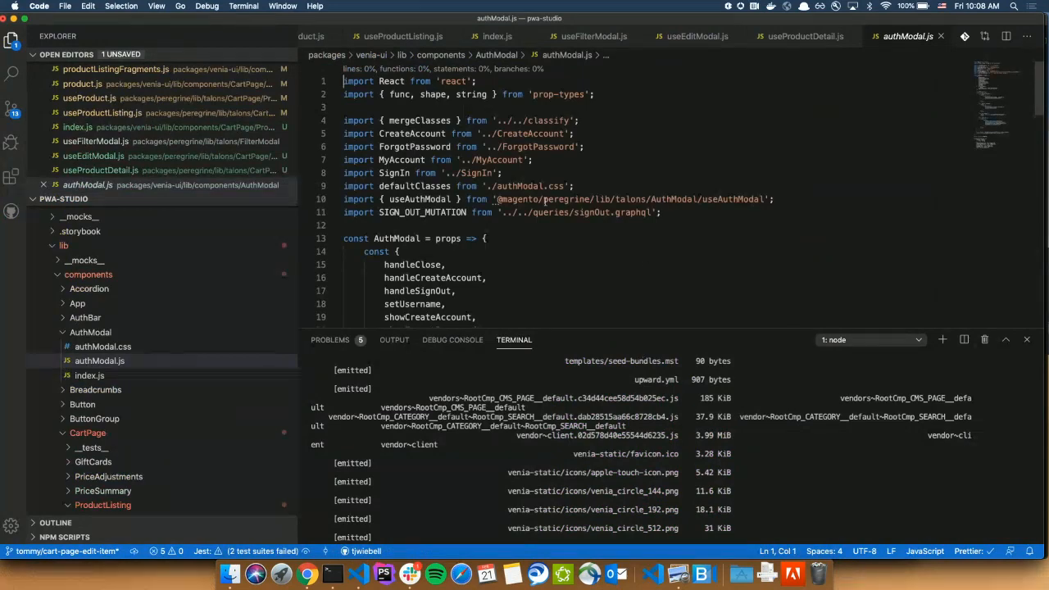
scroll(down, 3)
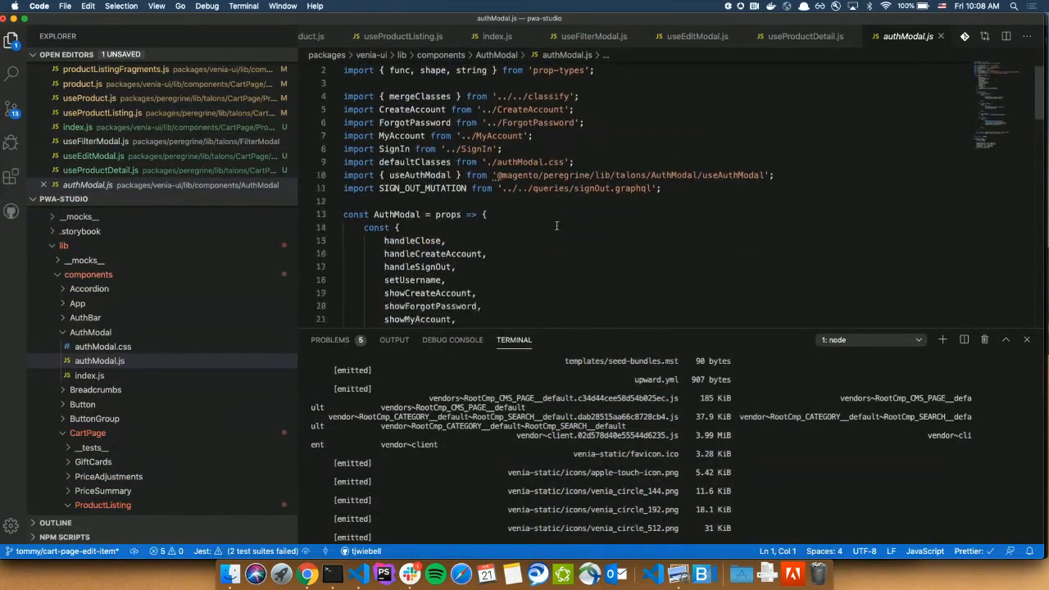
scroll(down, 3)
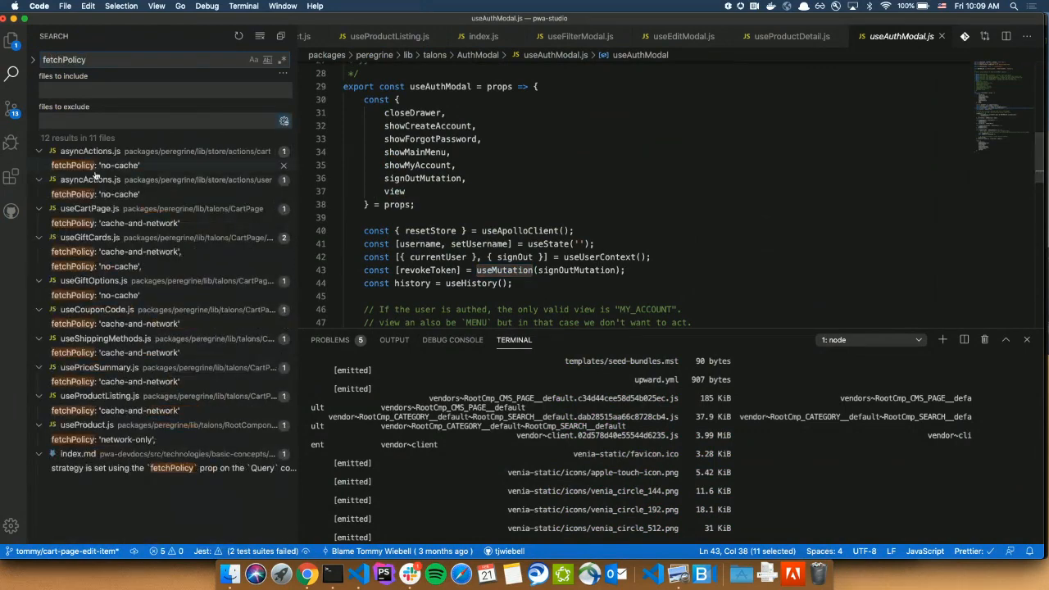
Step: Open the fetchPolicy 'no-cache' match in asyncActions.js, mark the line, then bring Chrome forward
click(95, 164)
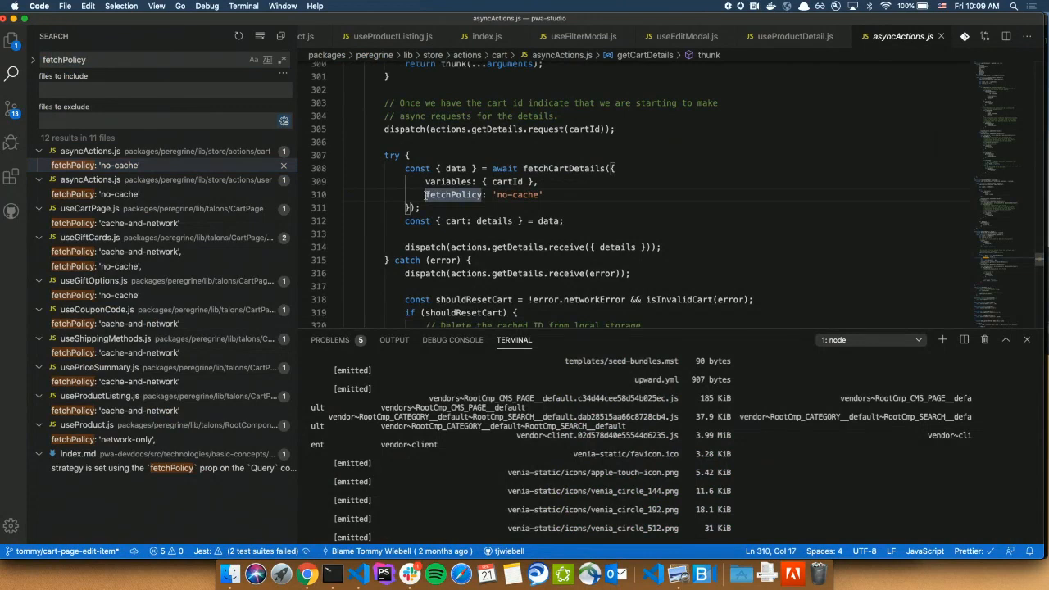
drag(426, 193, 544, 193)
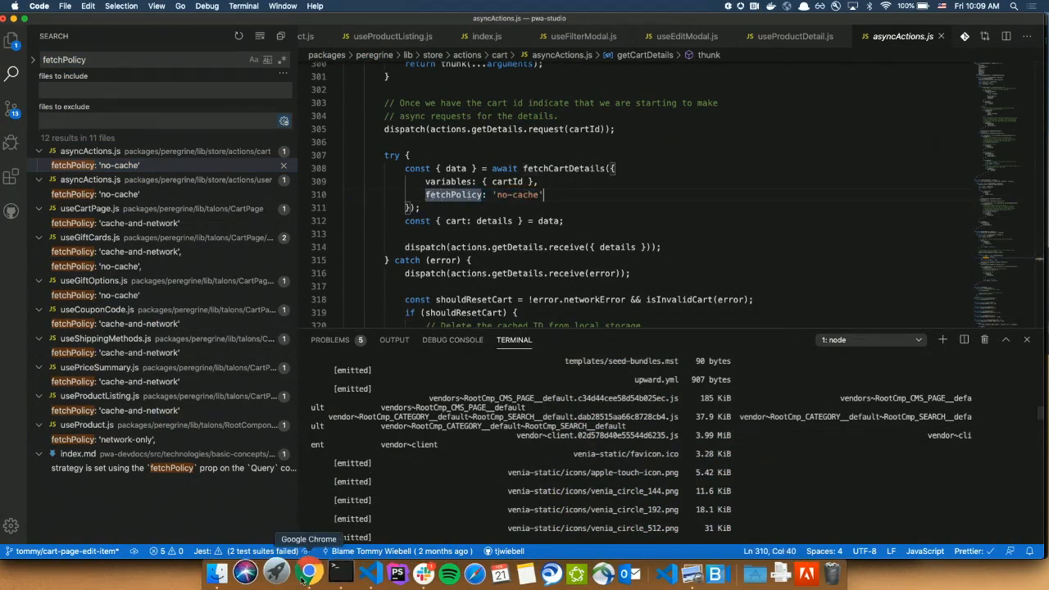
click(307, 573)
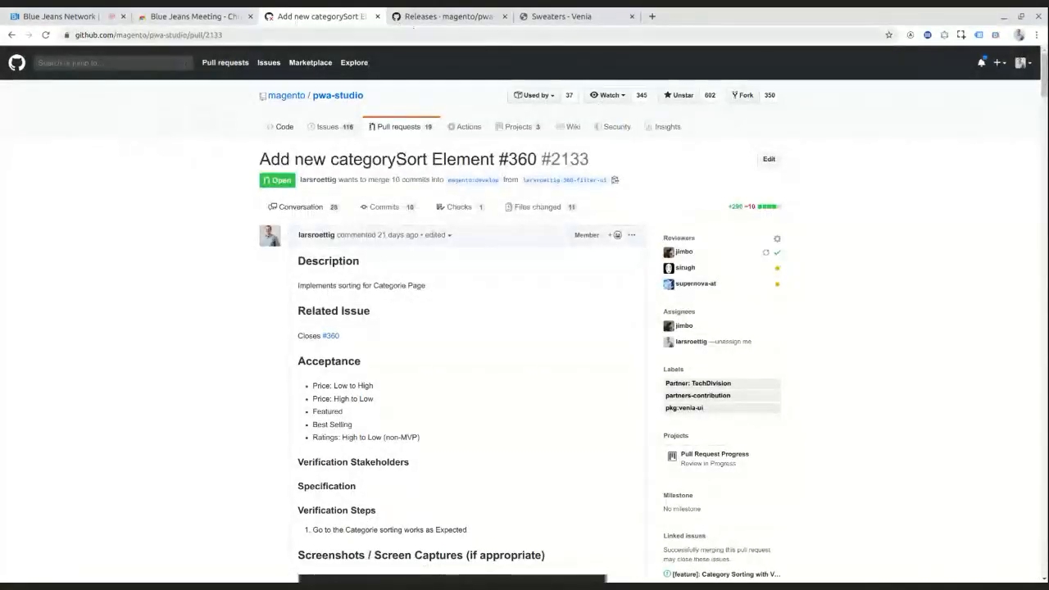
Step: Switch to the 'Sweaters - Venia' tab and close the extra Blue Jeans Network tab
click(573, 16)
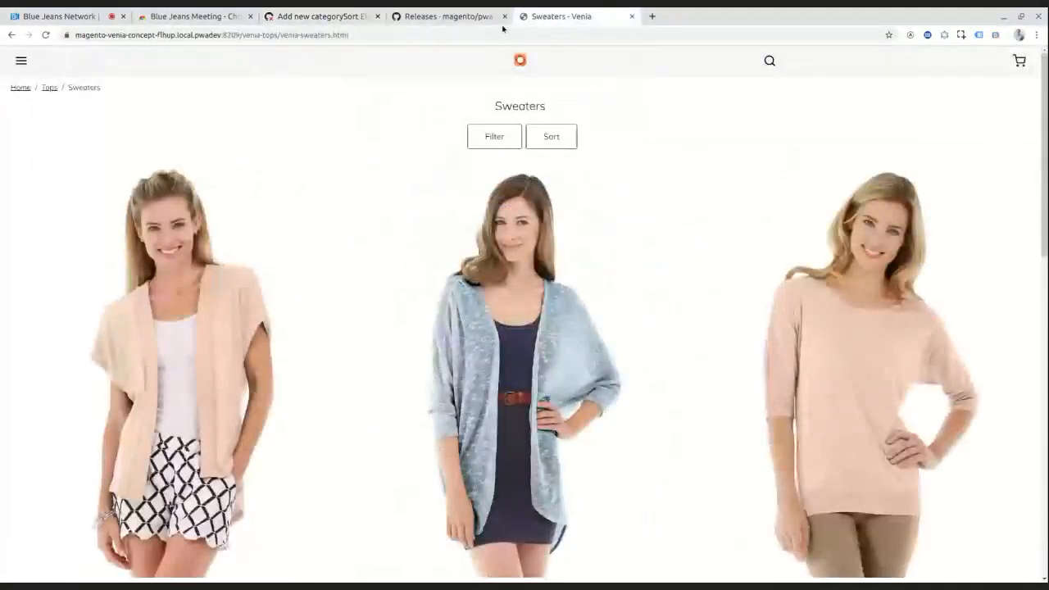
click(124, 16)
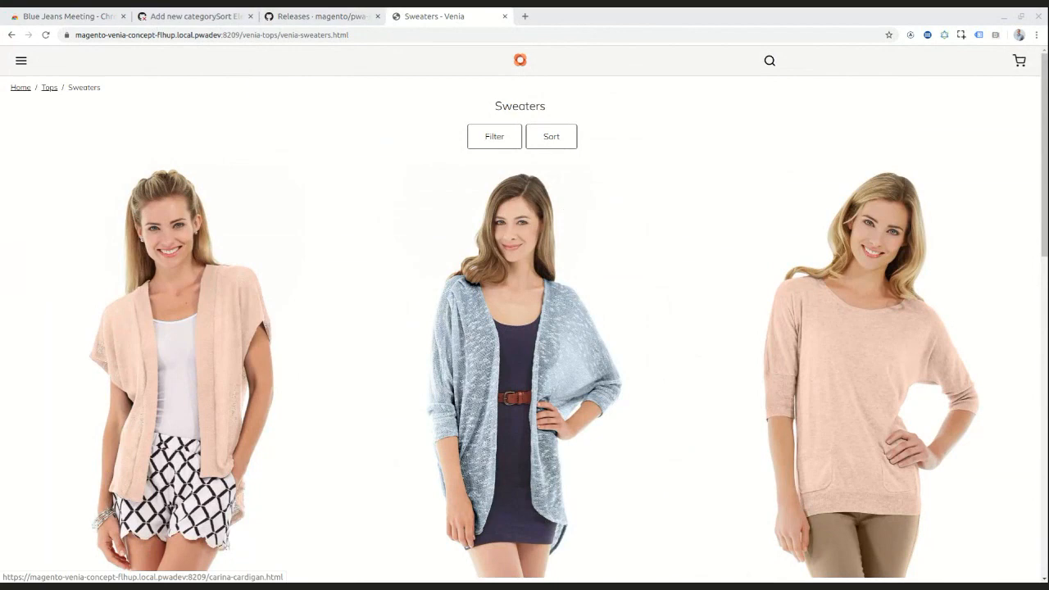
mouse_move(593, 222)
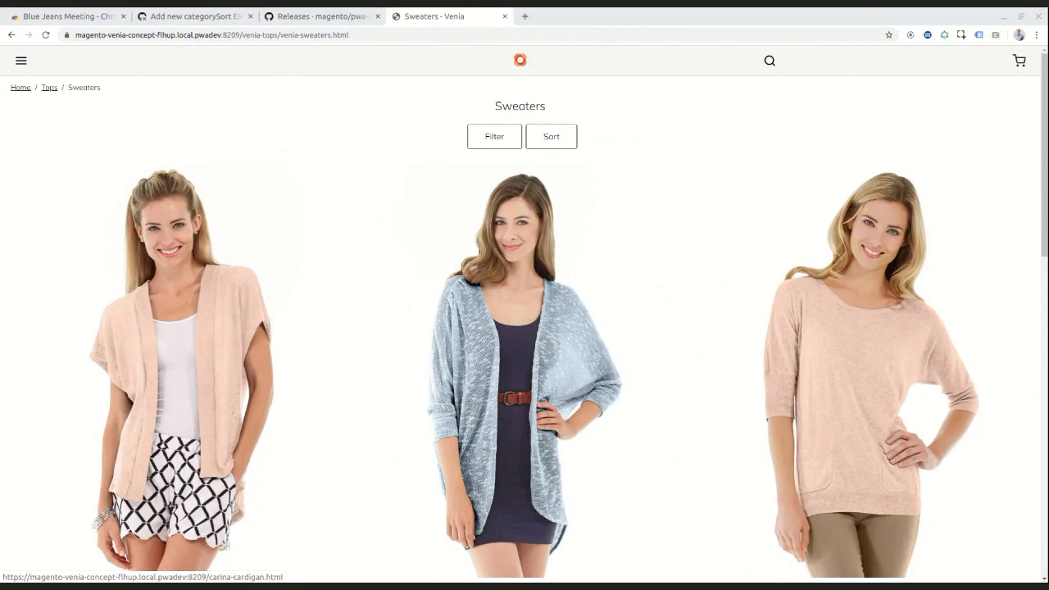
mouse_move(570, 174)
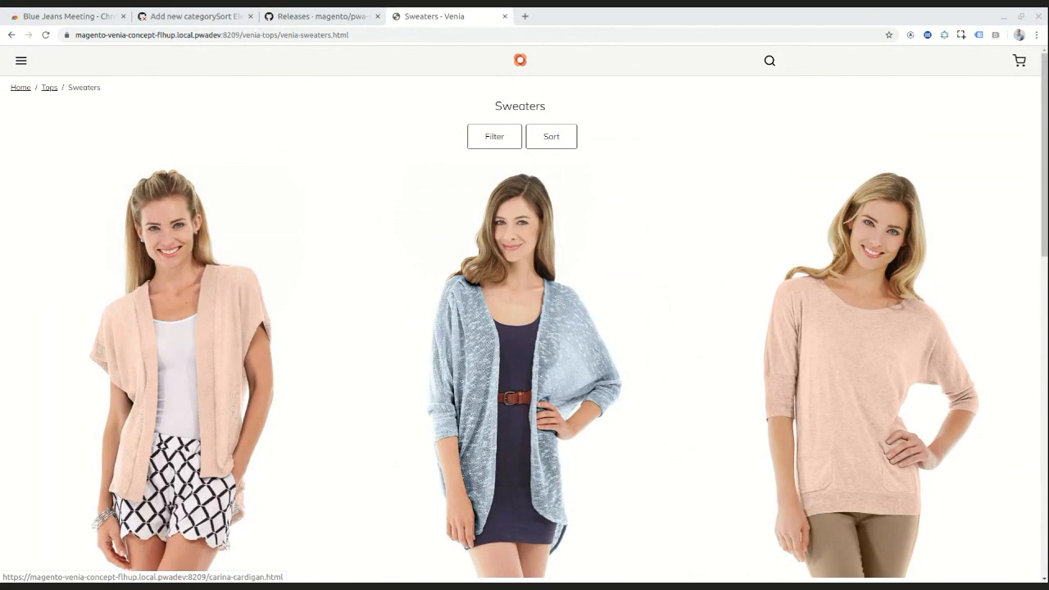
mouse_move(188, 17)
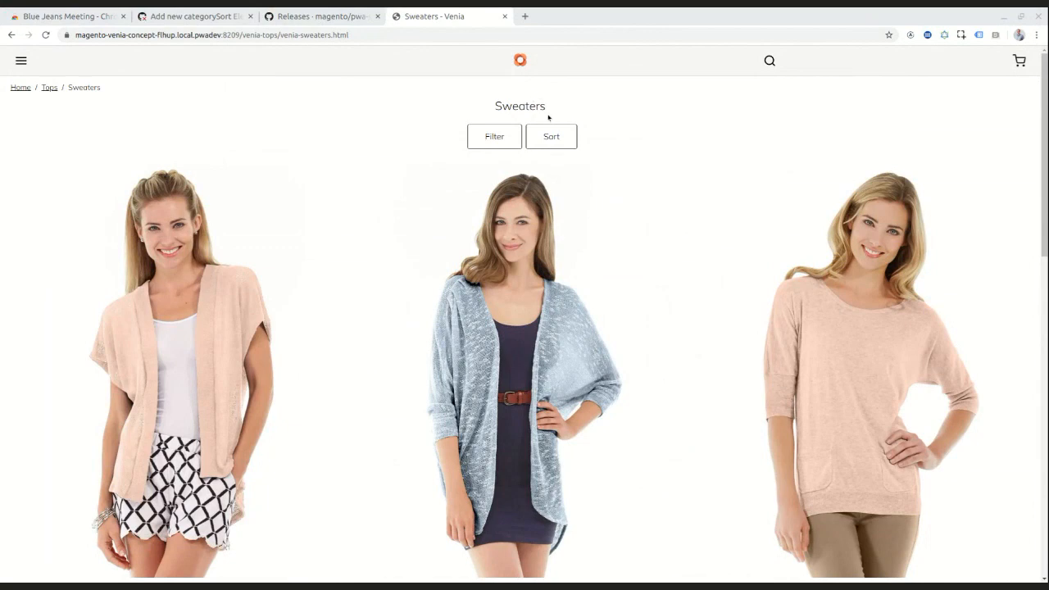
mouse_move(551, 131)
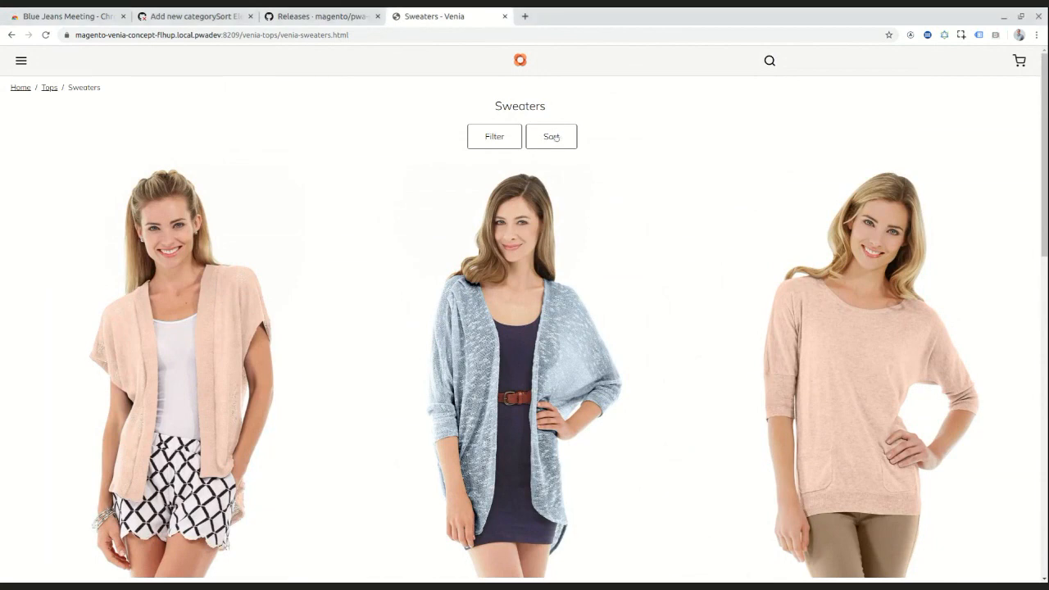
Step: Sort the sweaters by 'Price: Low to High', check the reordered list, then return to the pull request tab
click(550, 136)
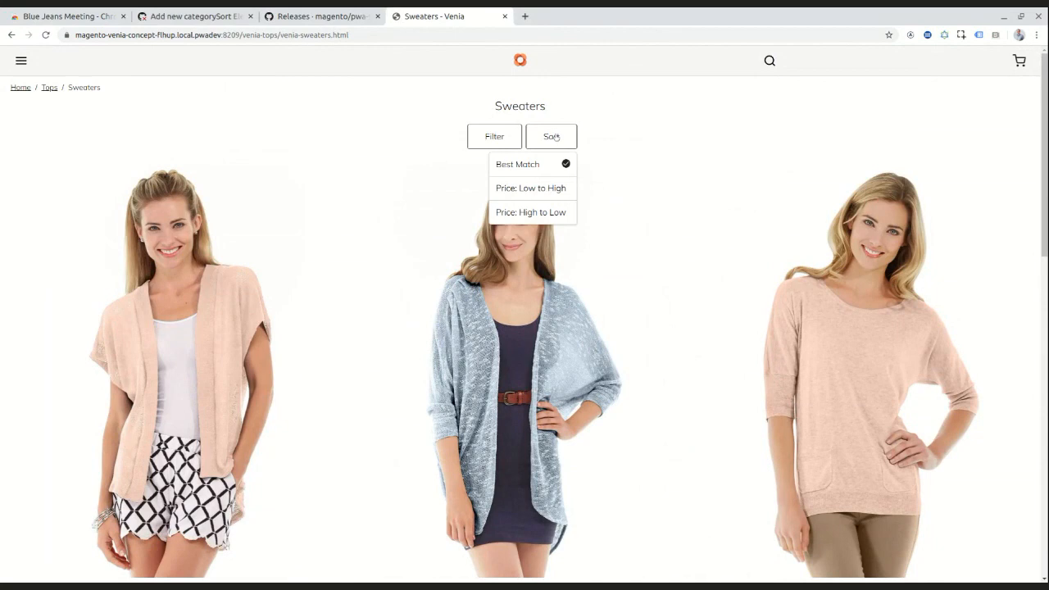
mouse_move(548, 187)
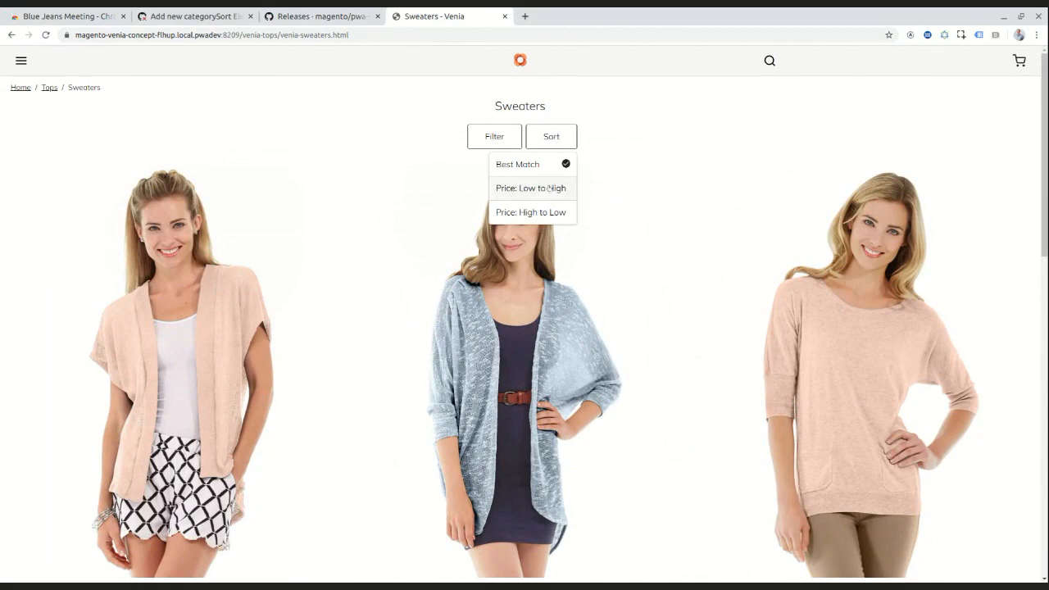
click(529, 187)
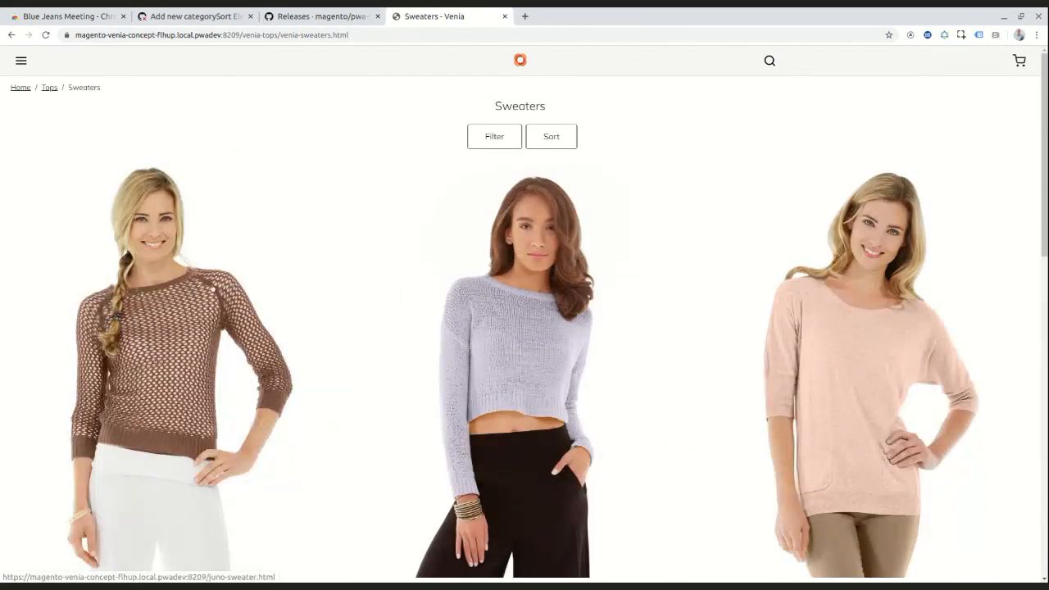
scroll(down, 3)
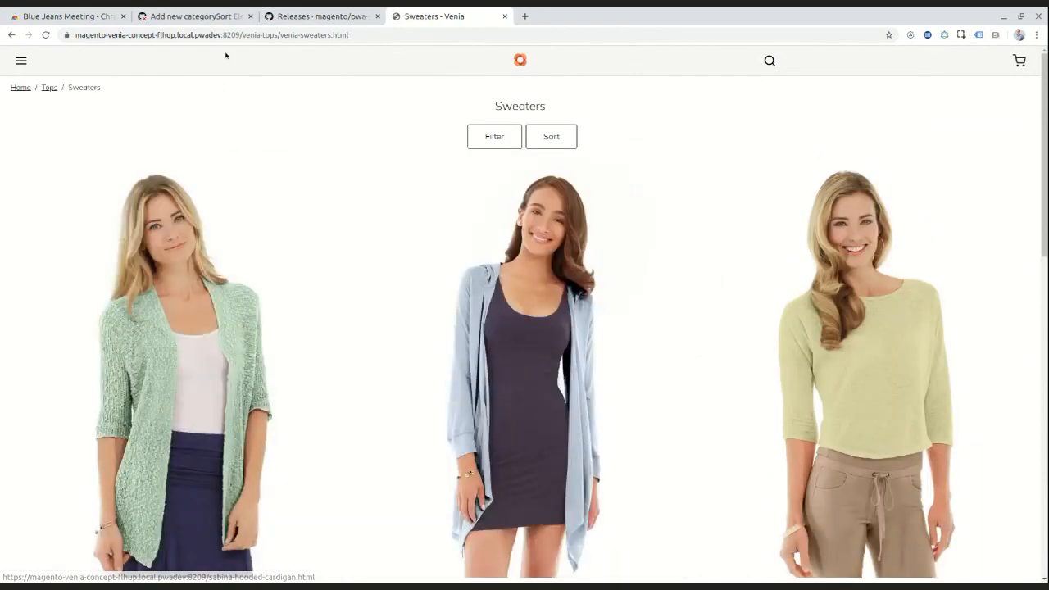
click(200, 17)
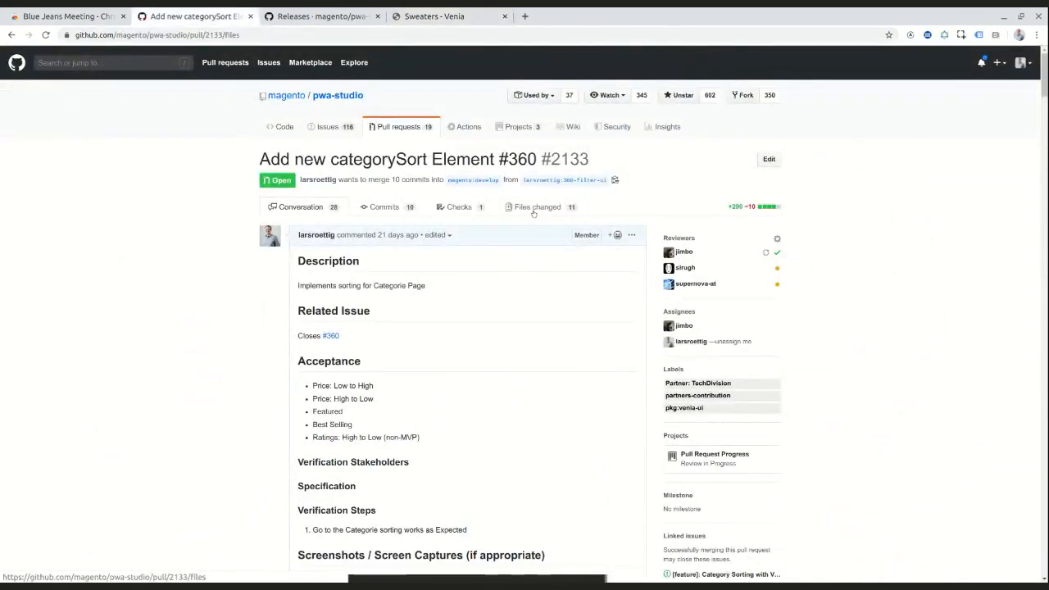
Step: Read the Files changed diffs through category.css, category.js, categoryContent.js down to categorySort.js
click(538, 207)
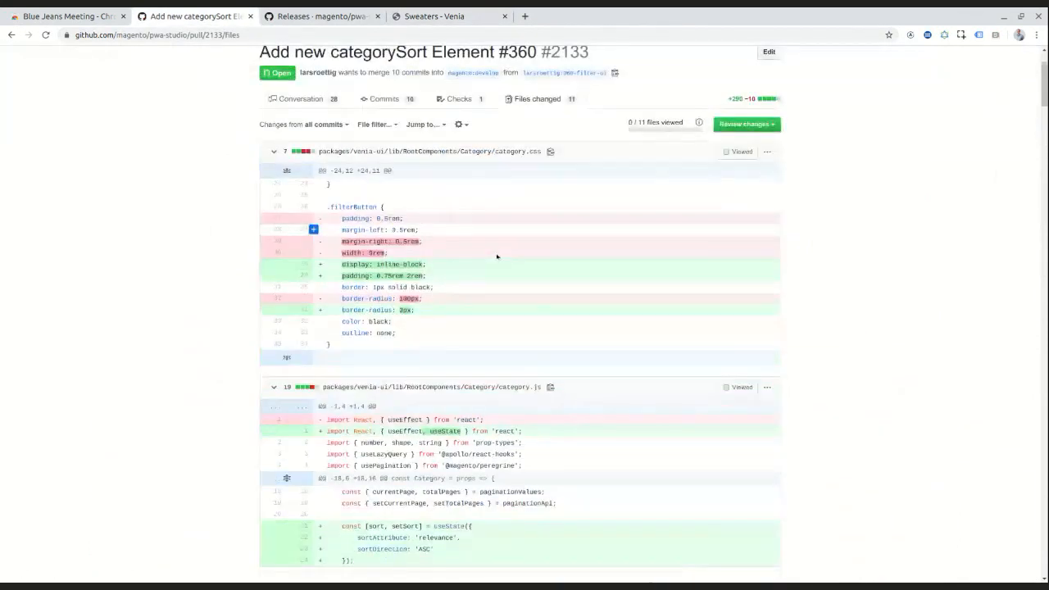
scroll(down, 3)
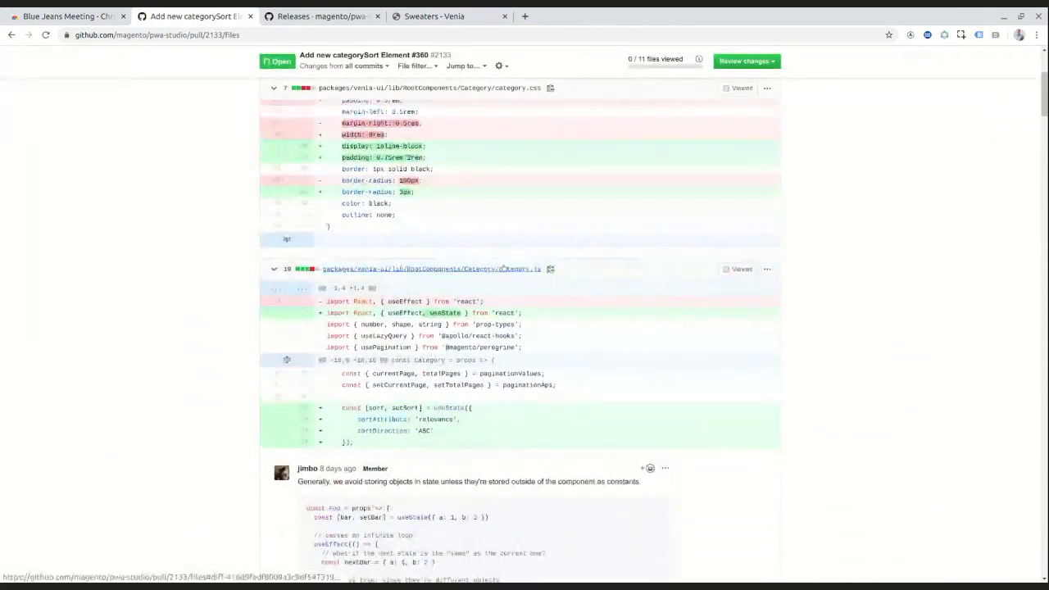
scroll(down, 3)
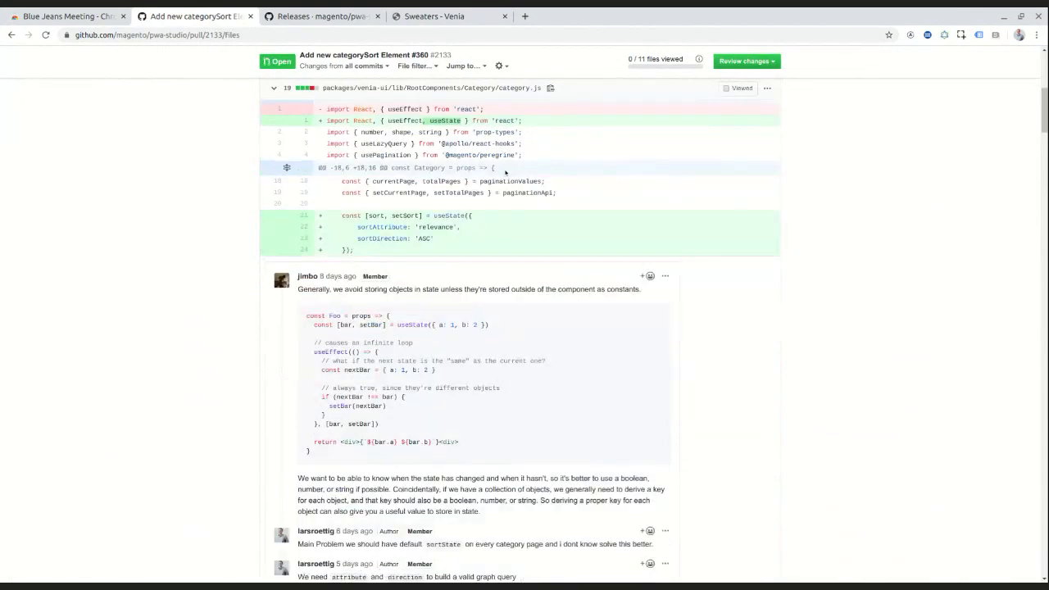
scroll(down, 3)
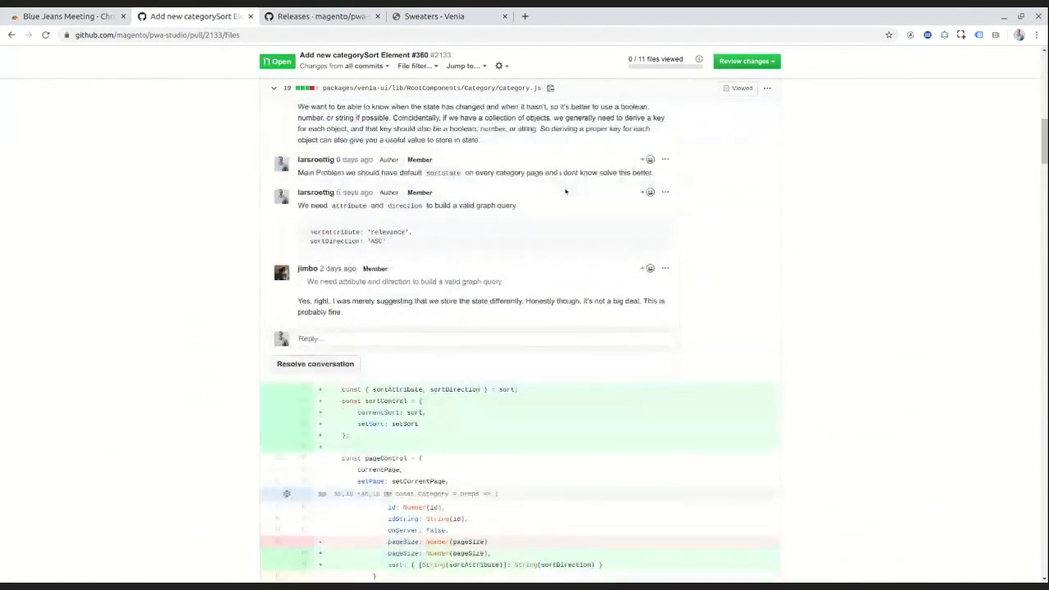
scroll(down, 3)
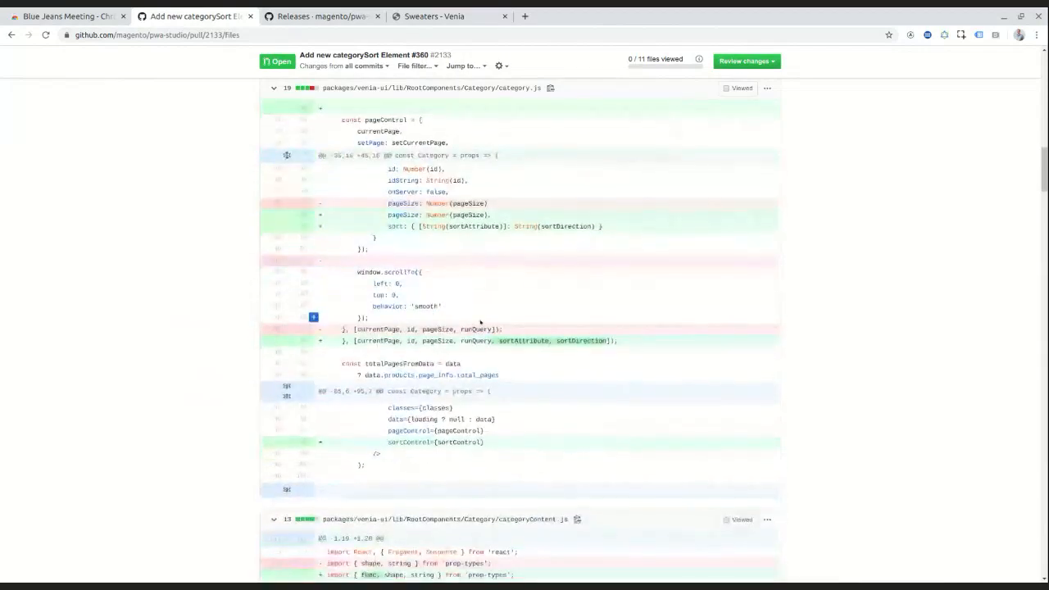
scroll(down, 3)
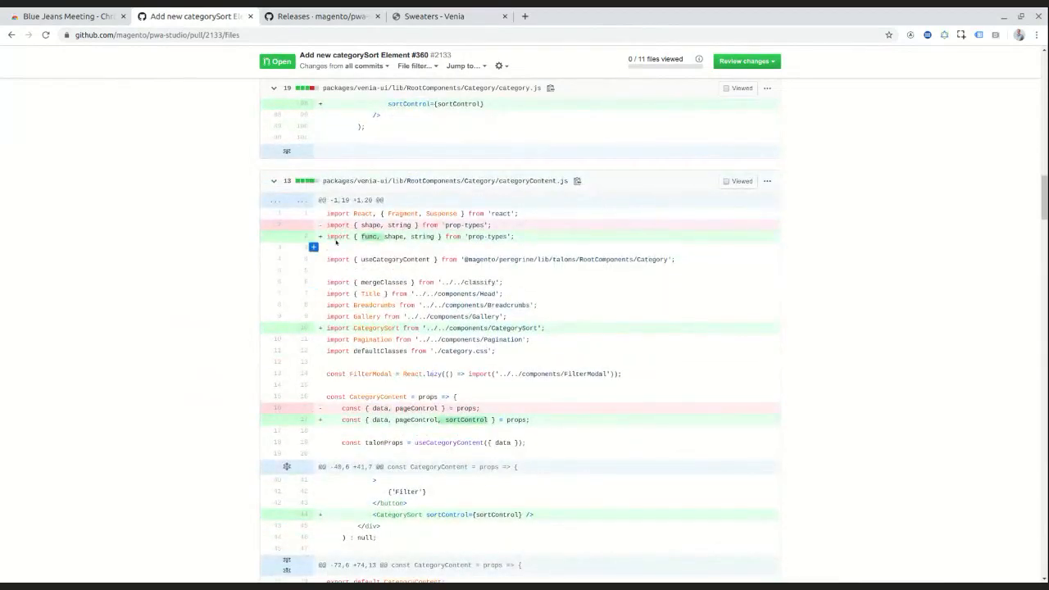
scroll(down, 3)
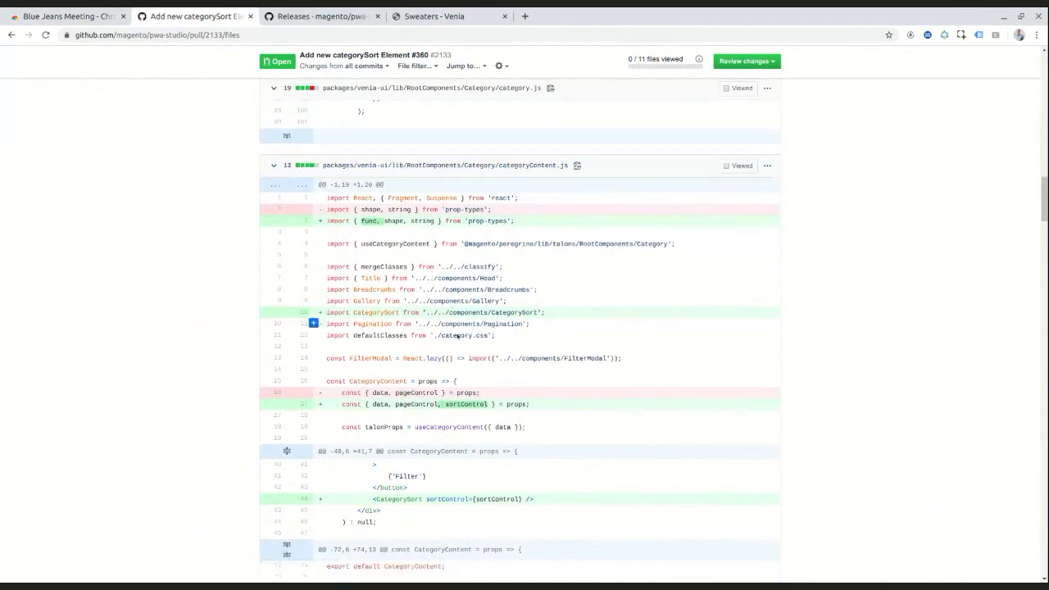
scroll(down, 3)
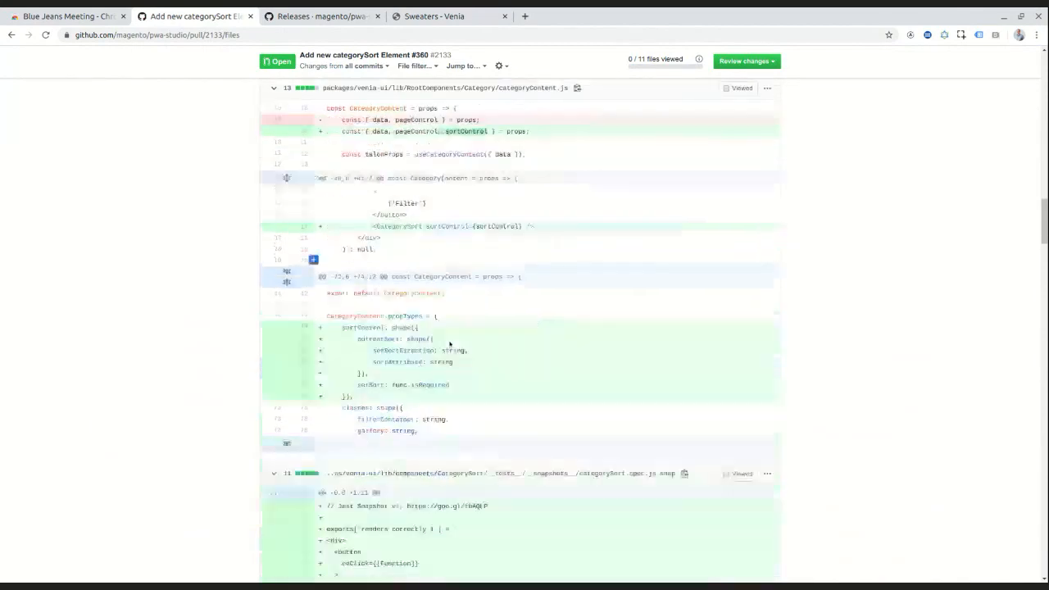
scroll(down, 3)
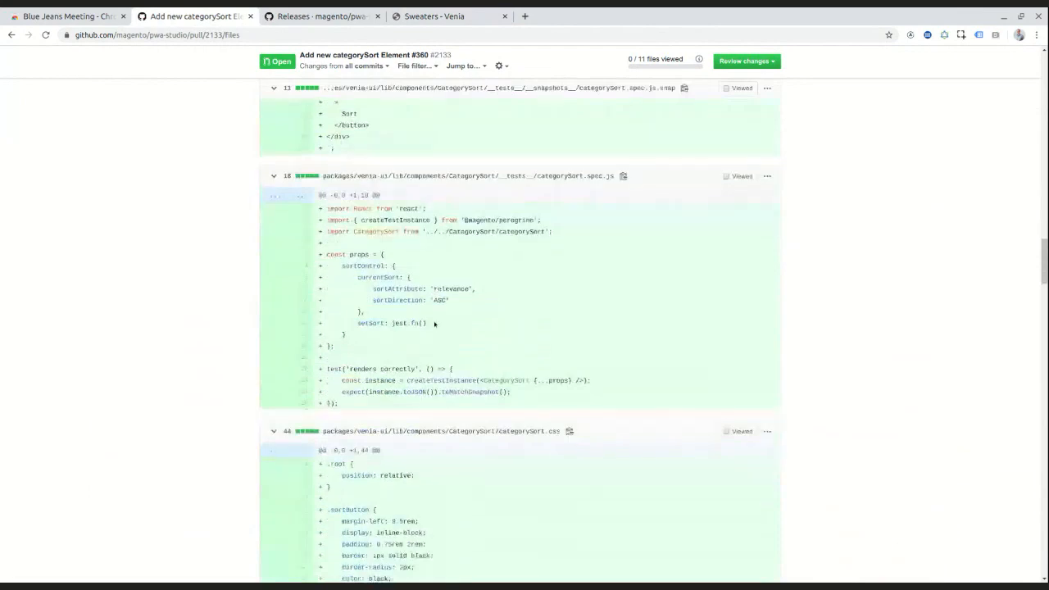
scroll(down, 3)
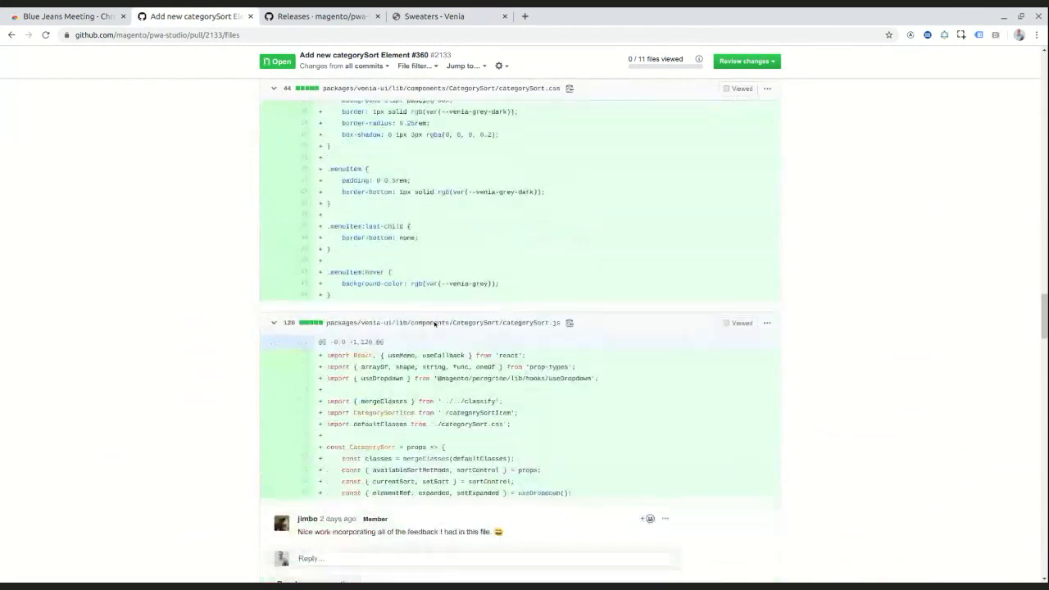
scroll(down, 3)
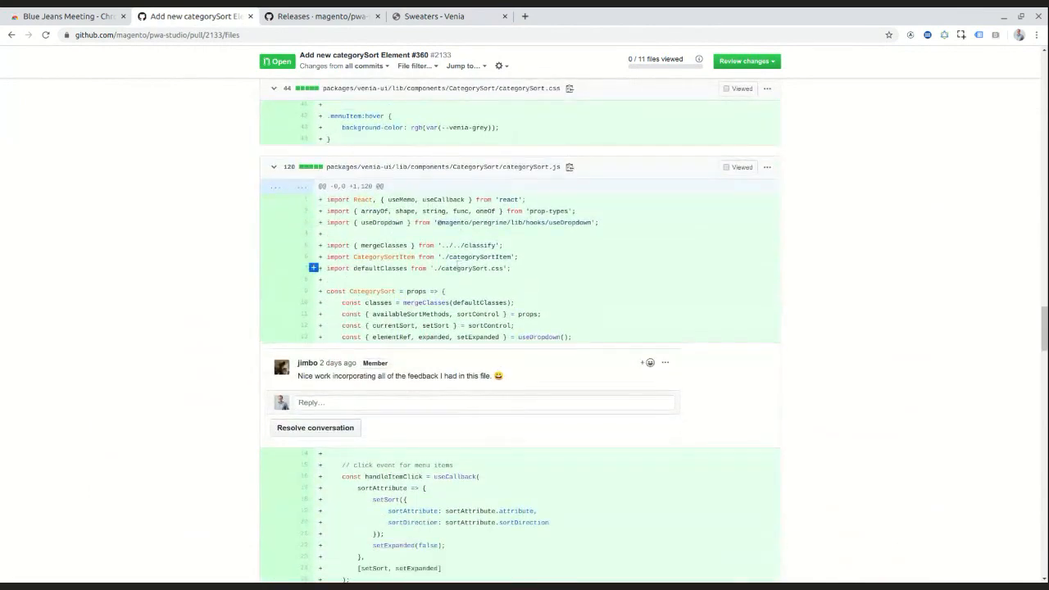
scroll(down, 3)
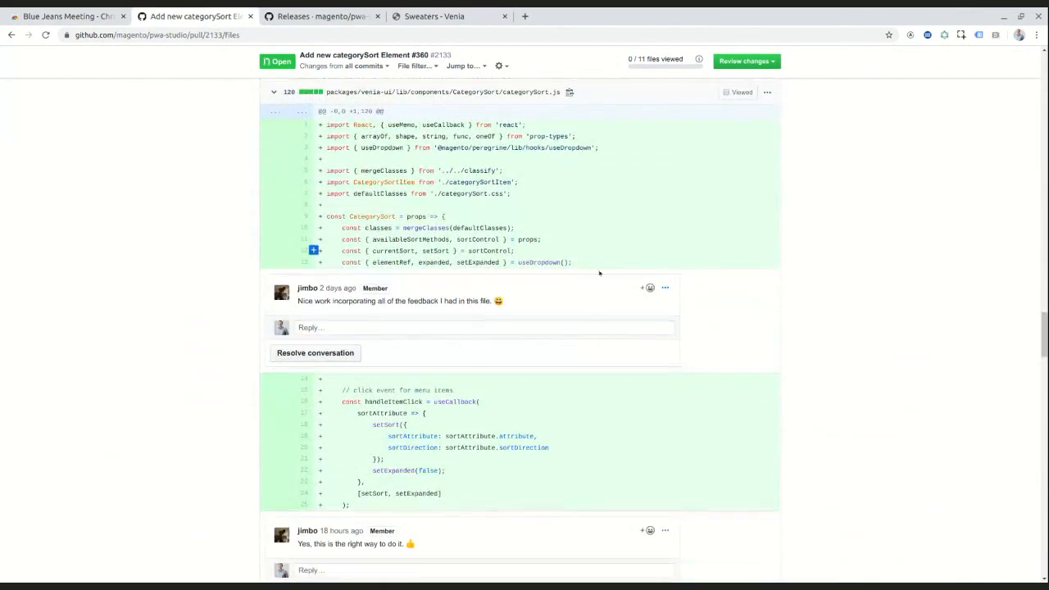
scroll(down, 3)
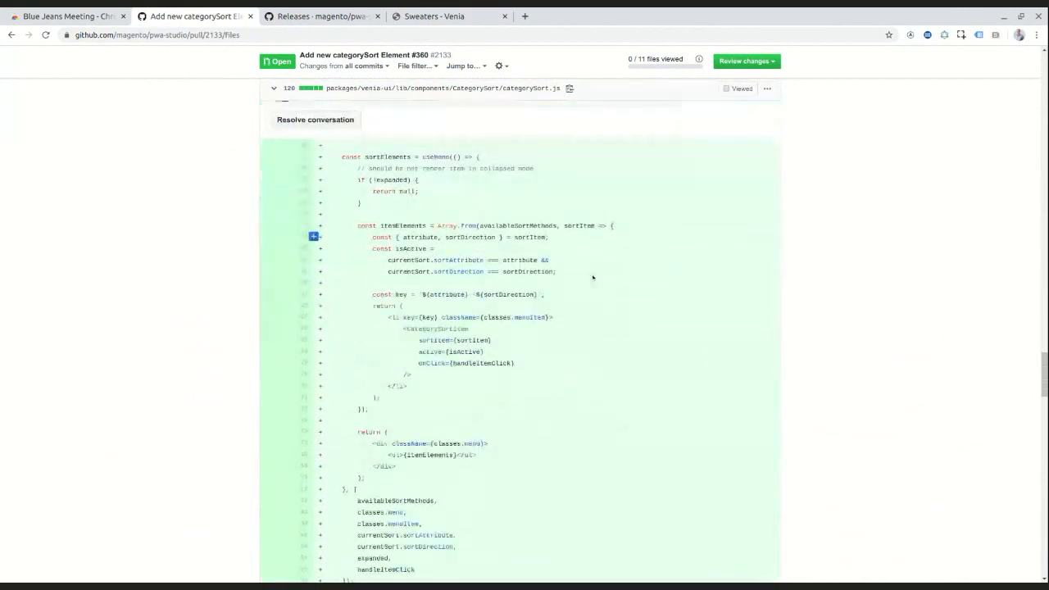
scroll(down, 3)
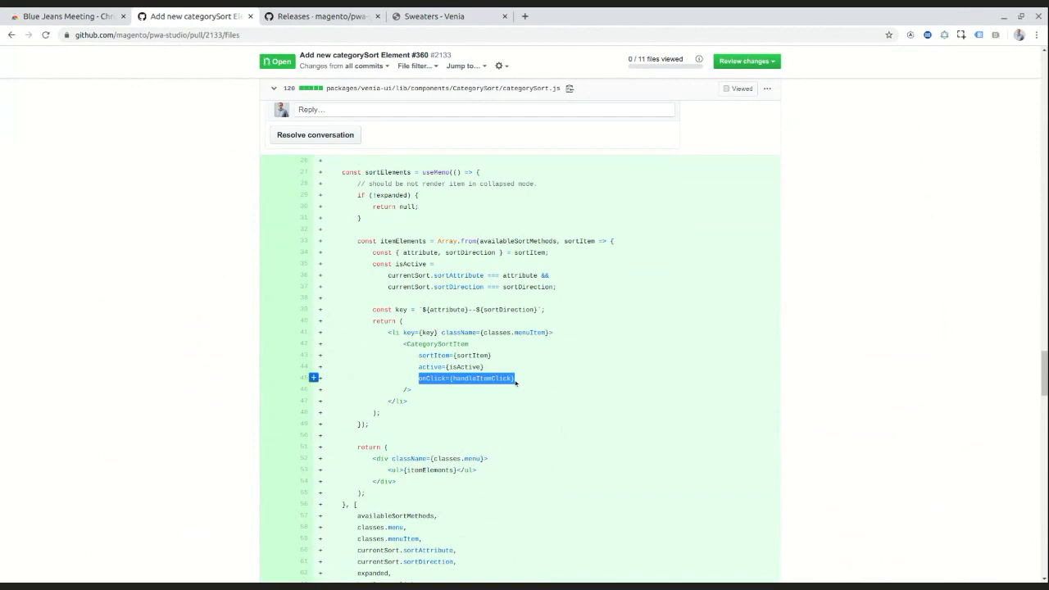
scroll(down, 3)
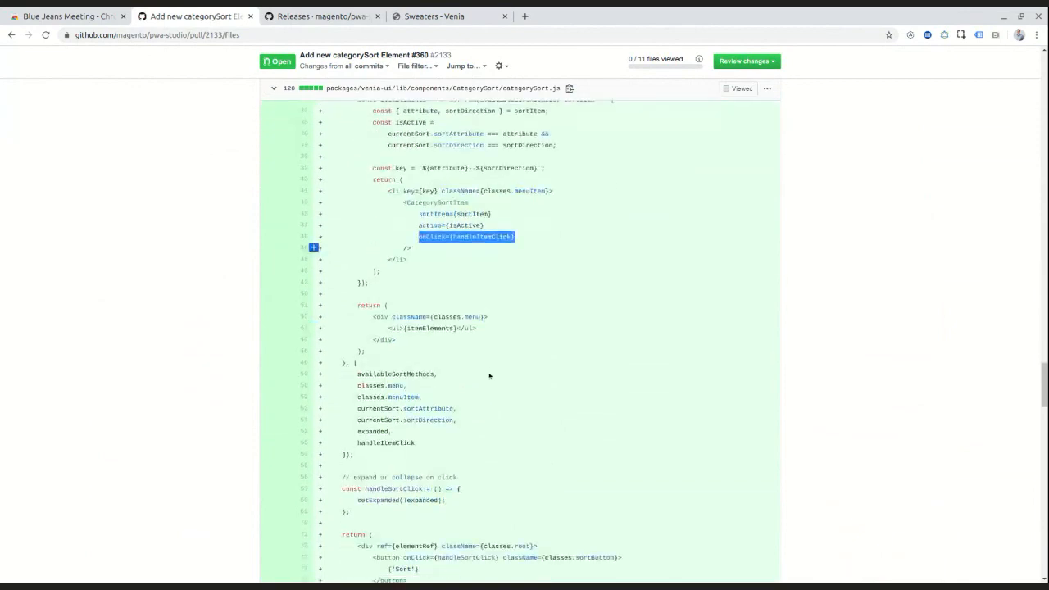
scroll(down, 3)
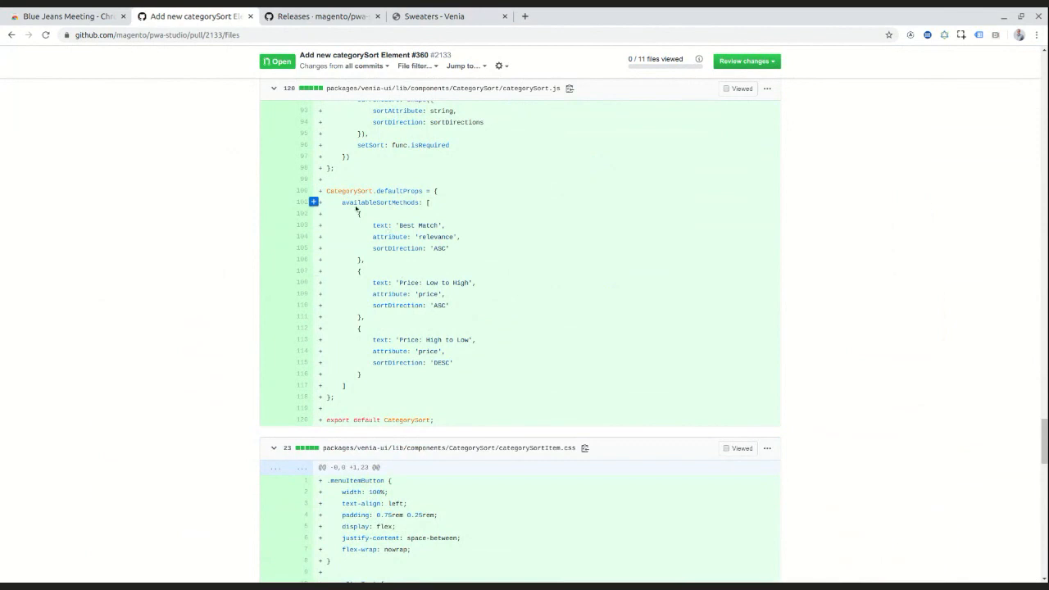
double_click(377, 203)
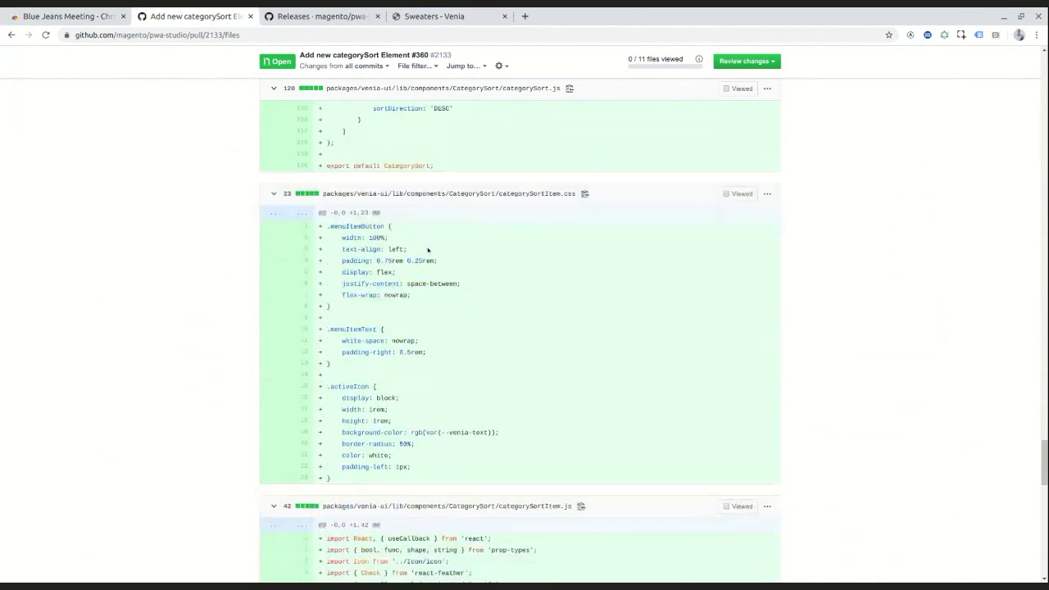
scroll(down, 3)
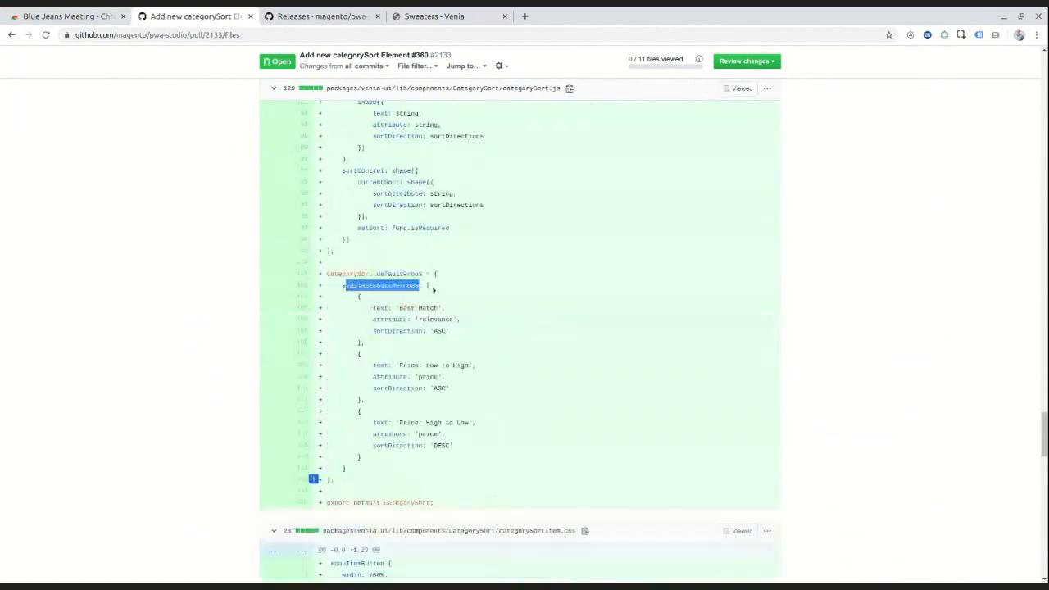
scroll(down, 3)
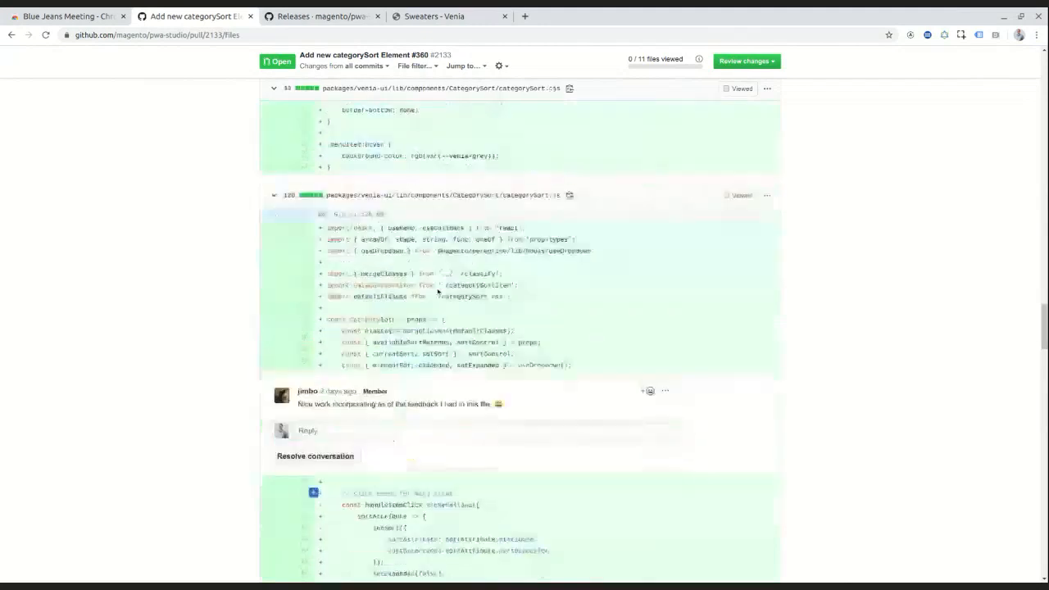